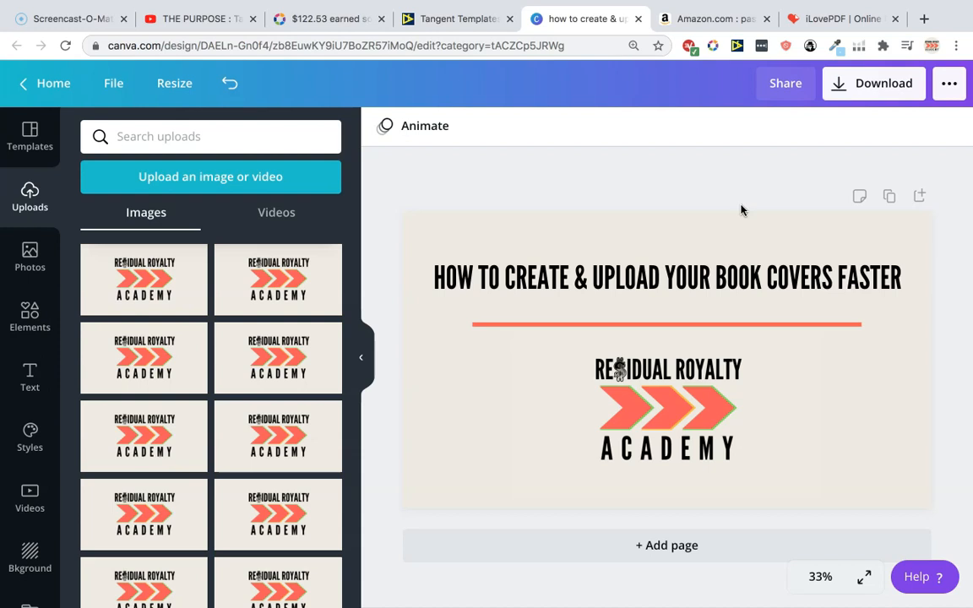
mouse_move(699, 235)
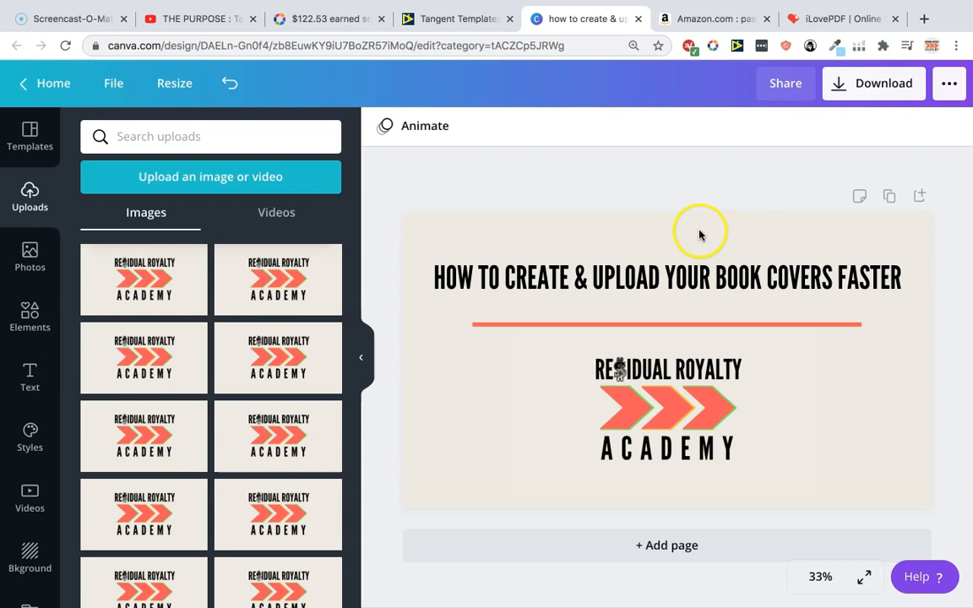
Step: Browse the Amazon password log search results for competing listings
left_click(699, 235)
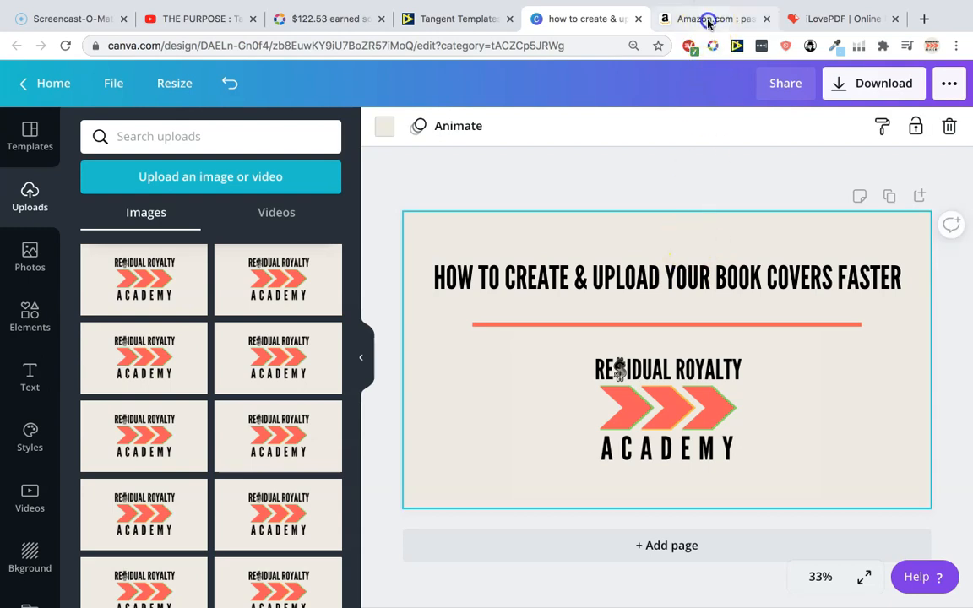
left_click(713, 18)
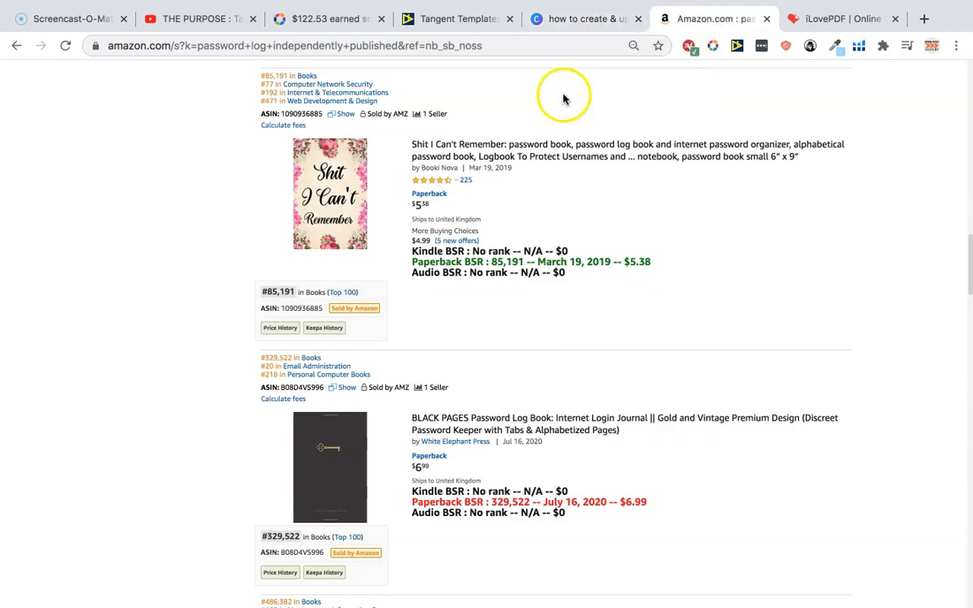
mouse_move(645, 240)
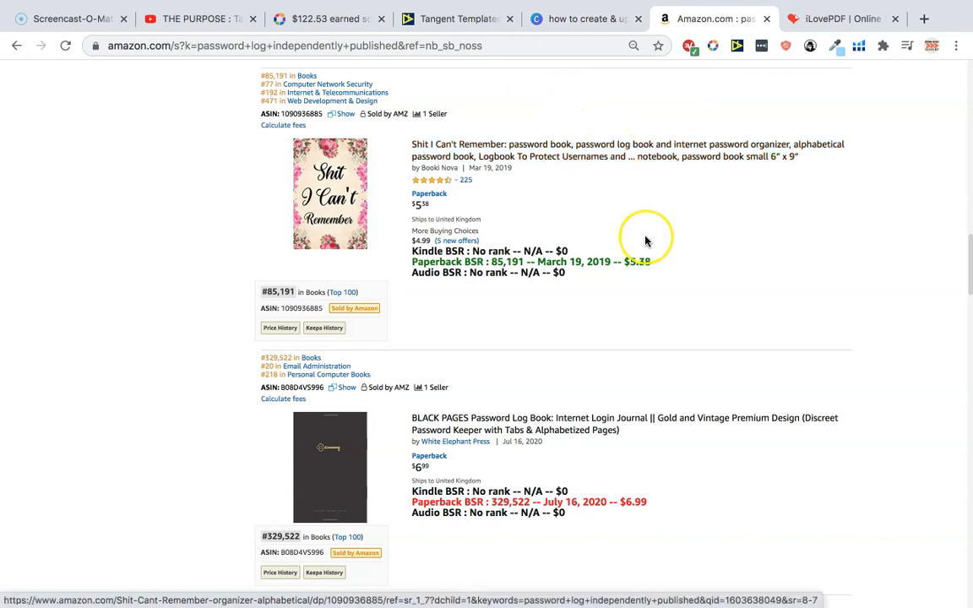
scroll("down", 3)
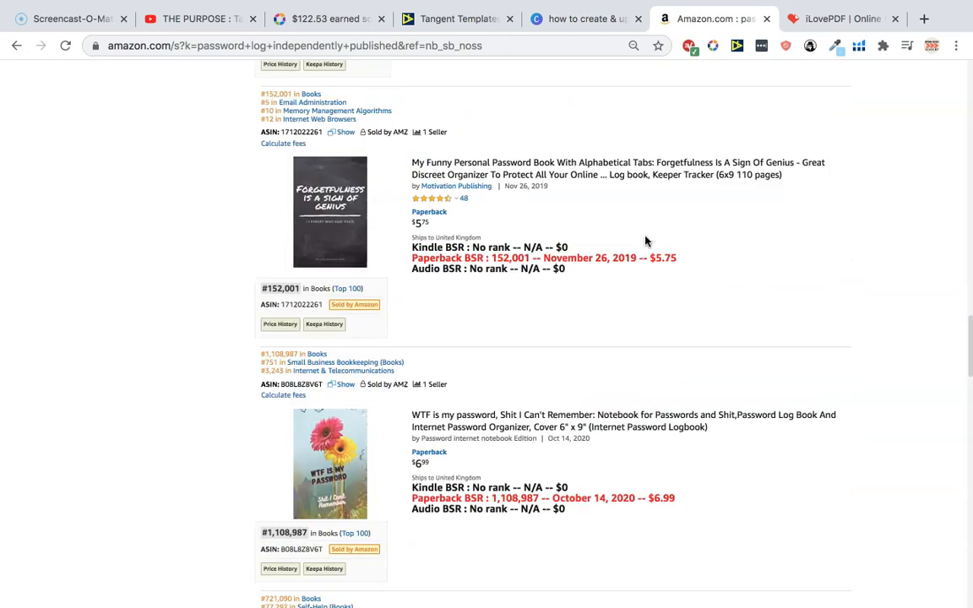
scroll("down", 3)
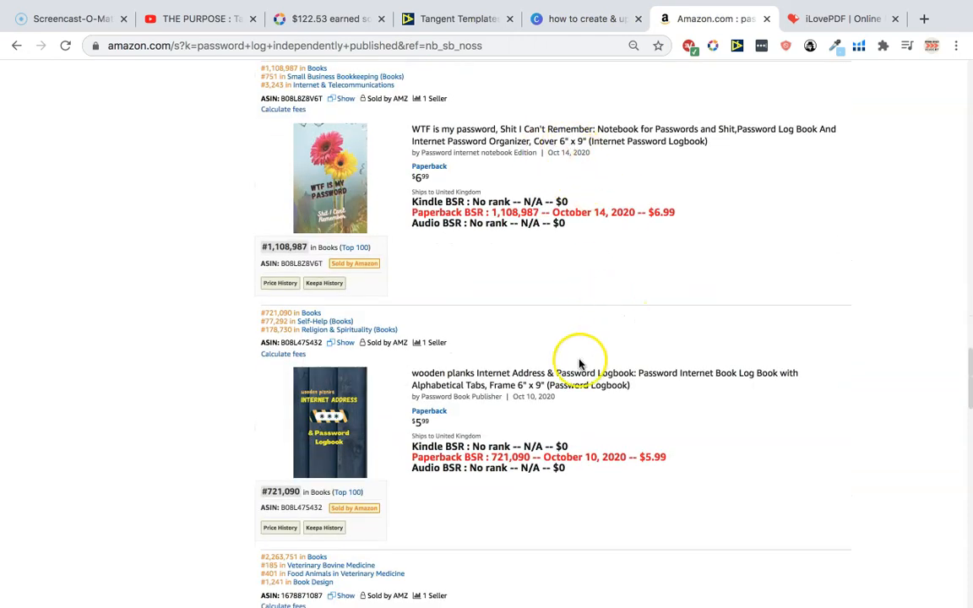
scroll("down", 3)
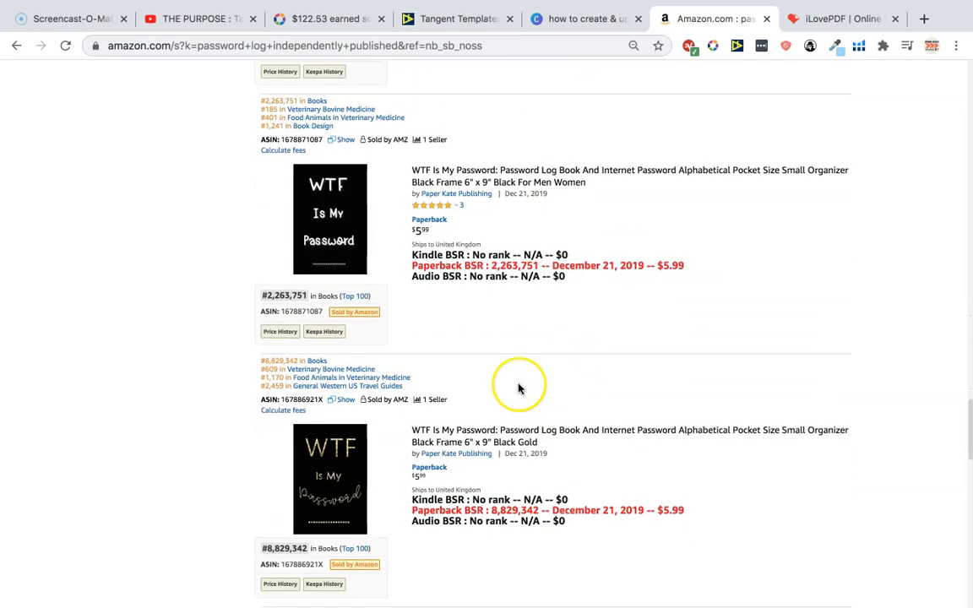
scroll("down", 3)
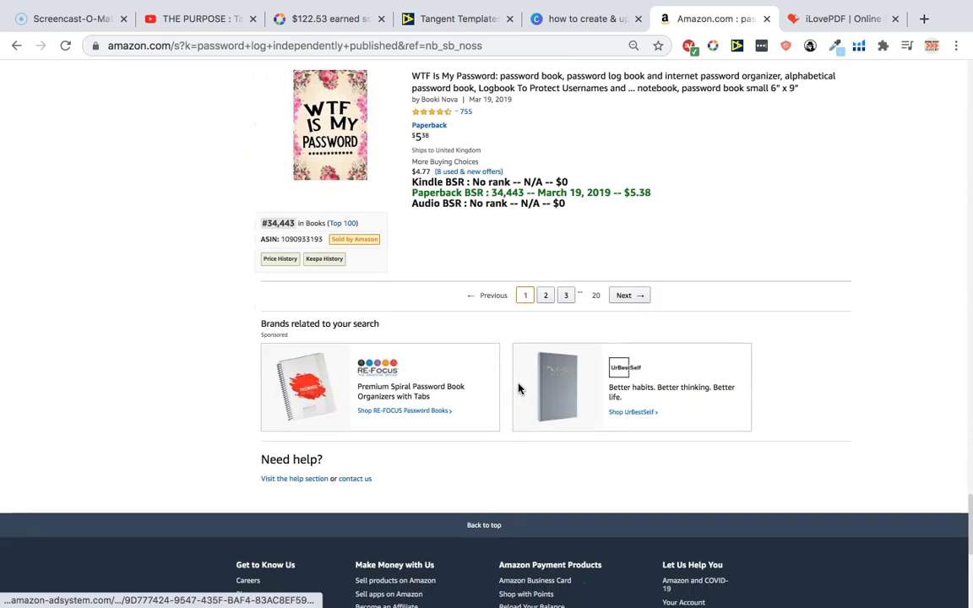
scroll("up", 3)
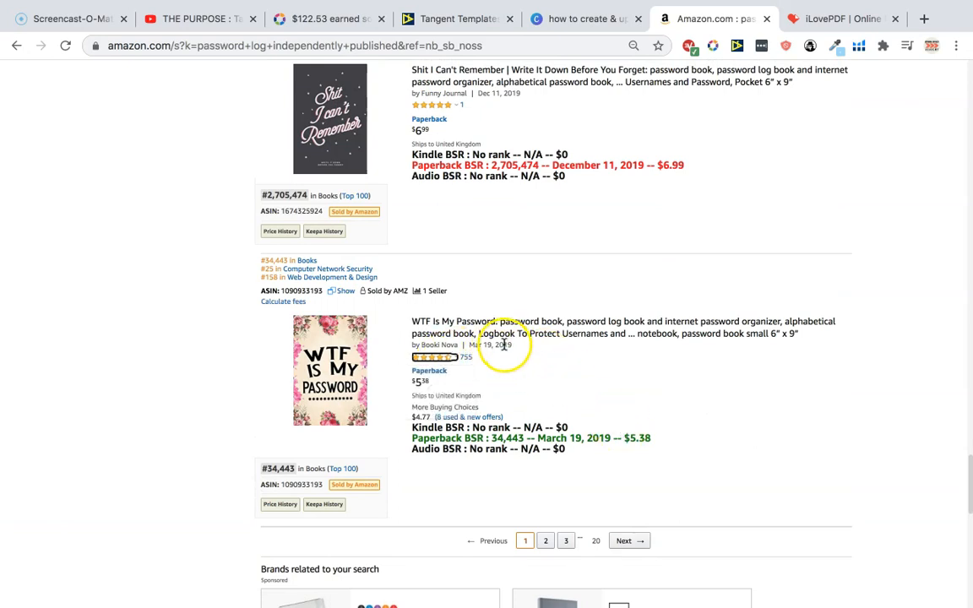
scroll("up", 3)
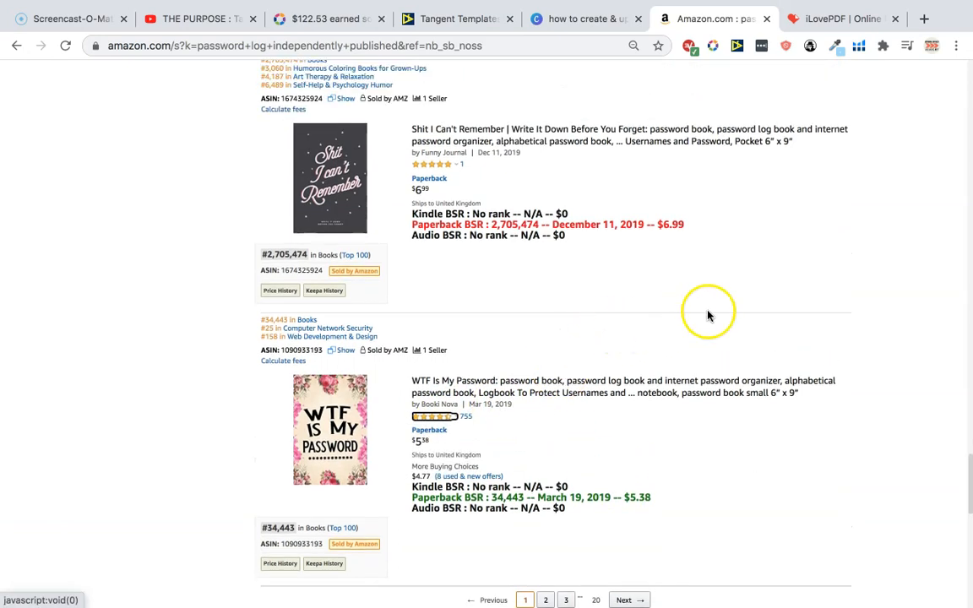
Step: Return via Canva and Amazon to the Tangent Templates KDP Helper calculator
left_click(584, 19)
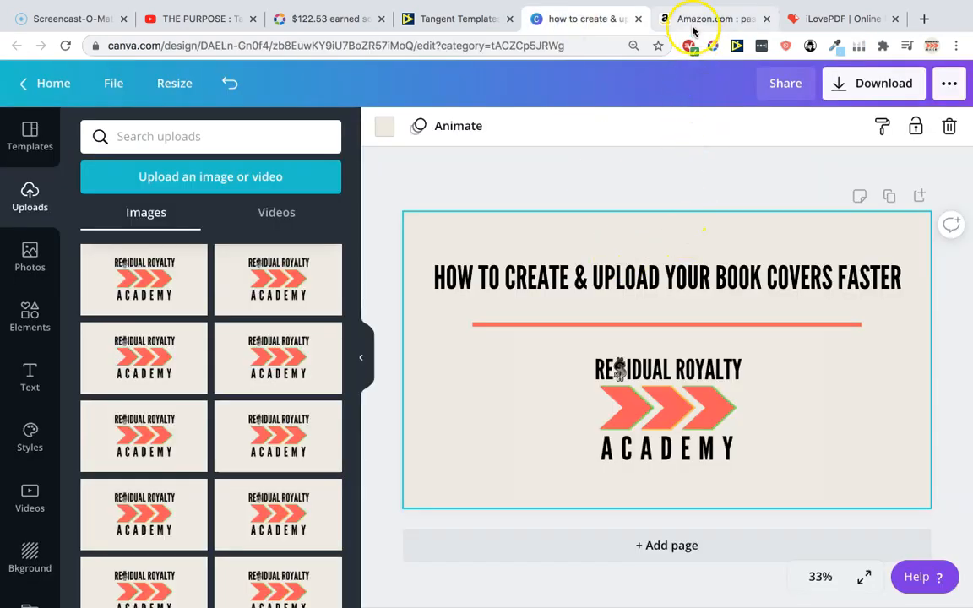
mouse_move(709, 19)
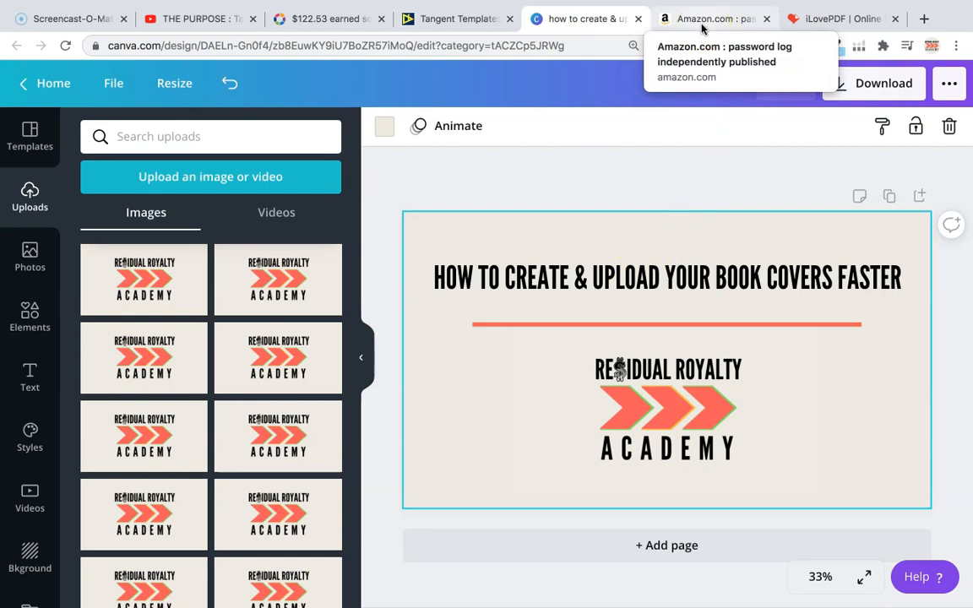
left_click(715, 18)
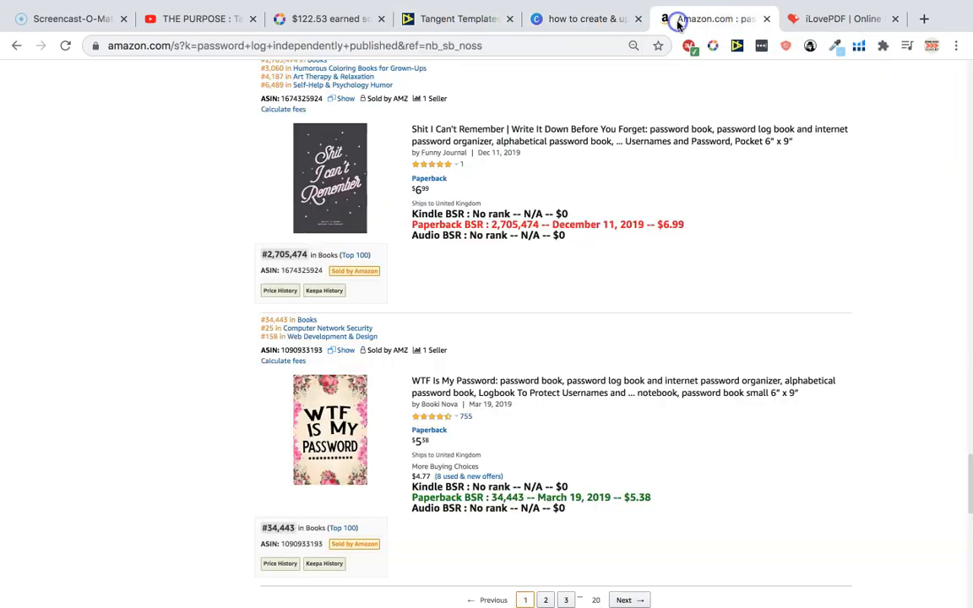
left_click(456, 18)
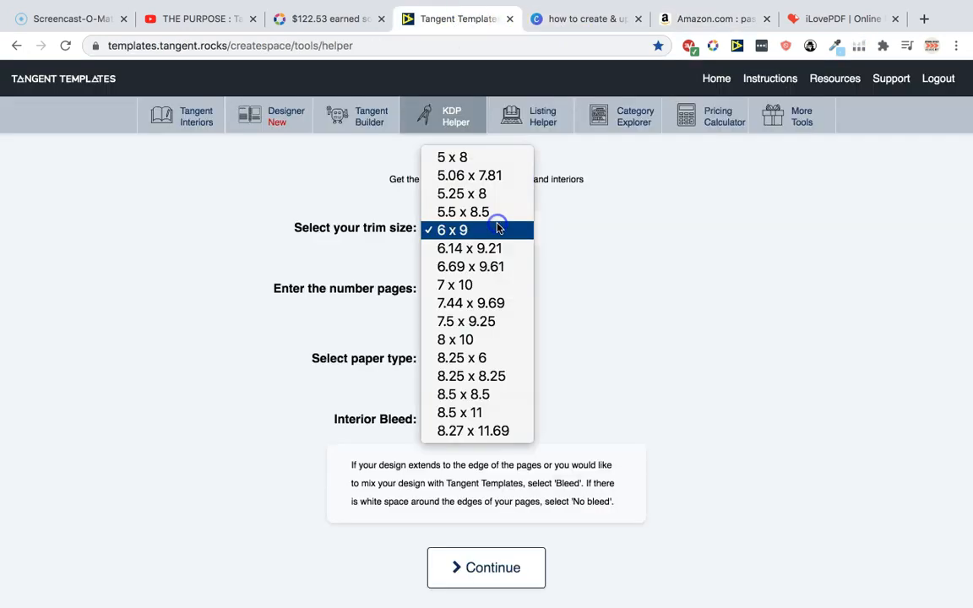
Step: Calculate 7 x 10, 100-page white paperback cover dimensions with bleed and download the template
left_click(455, 283)
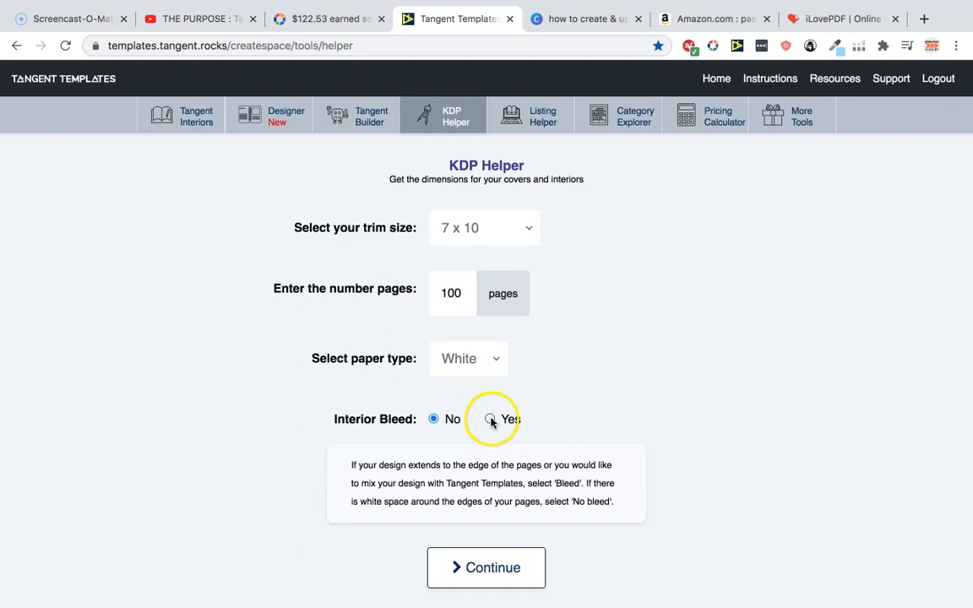
left_click(486, 567)
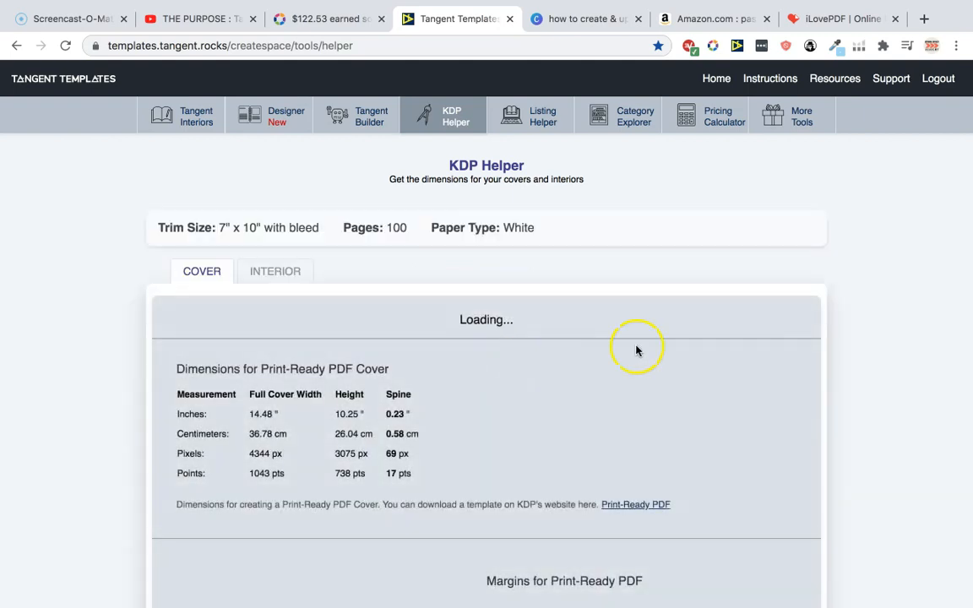
scroll("down", 3)
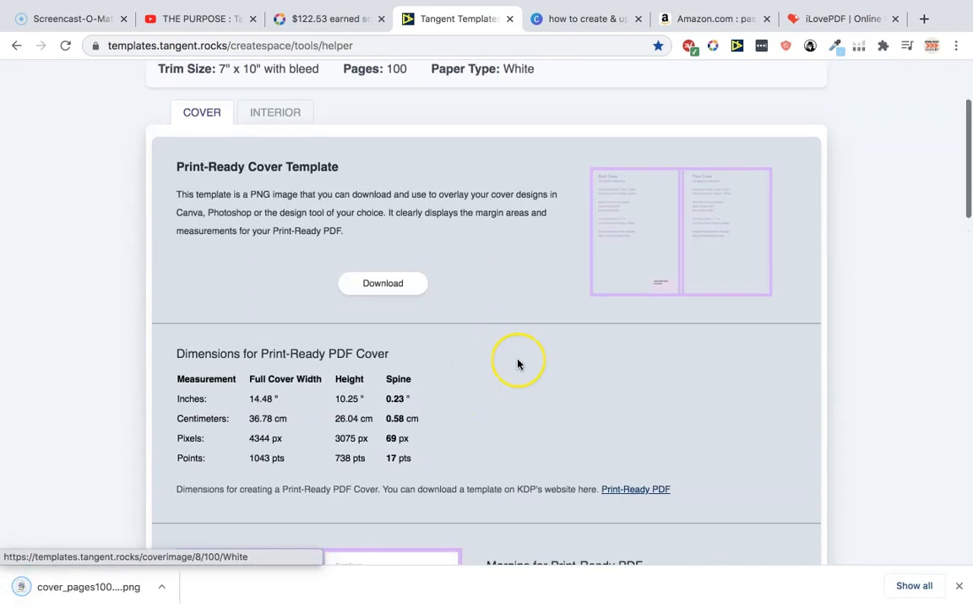
scroll("down", 3)
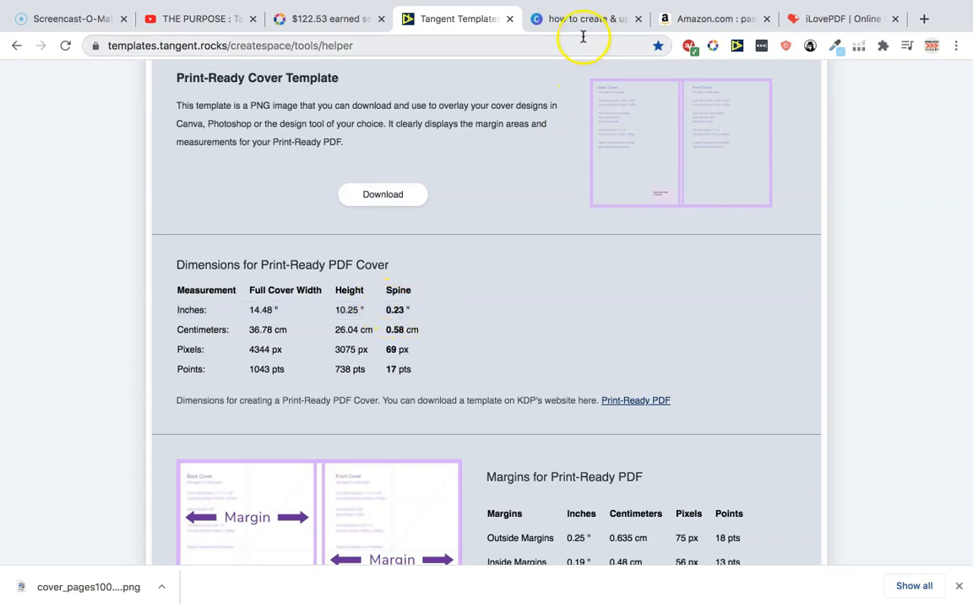
left_click(585, 19)
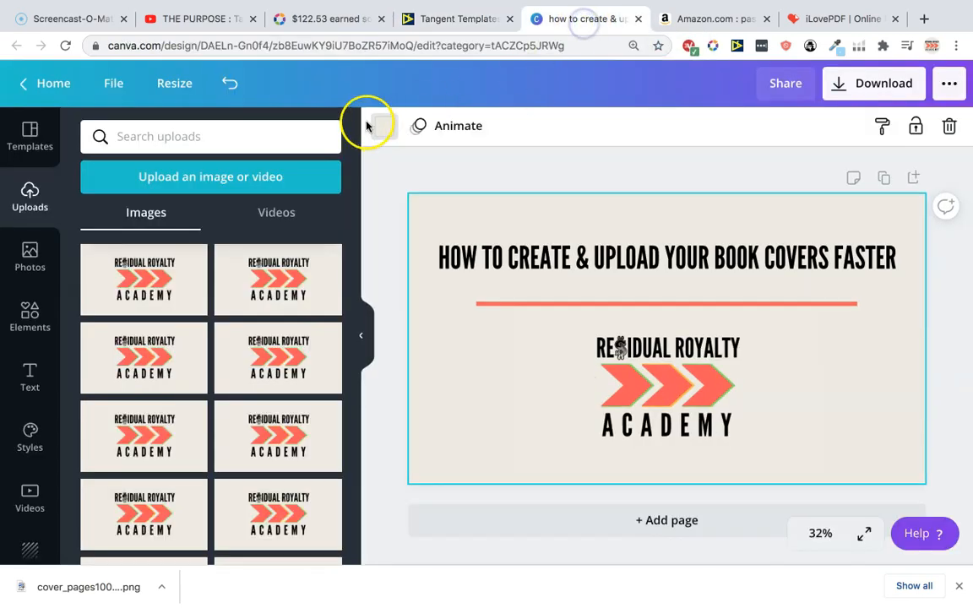
Step: Resize the Canva design to a custom 14.48 × 10.25 in cover size
left_click(174, 83)
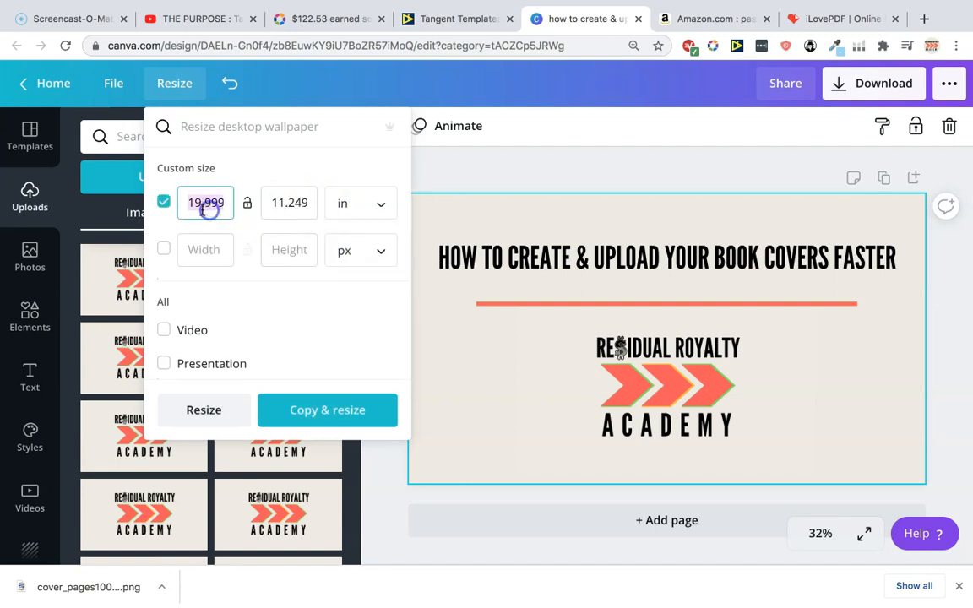
type("14.48")
left_click(289, 203)
type("10.25")
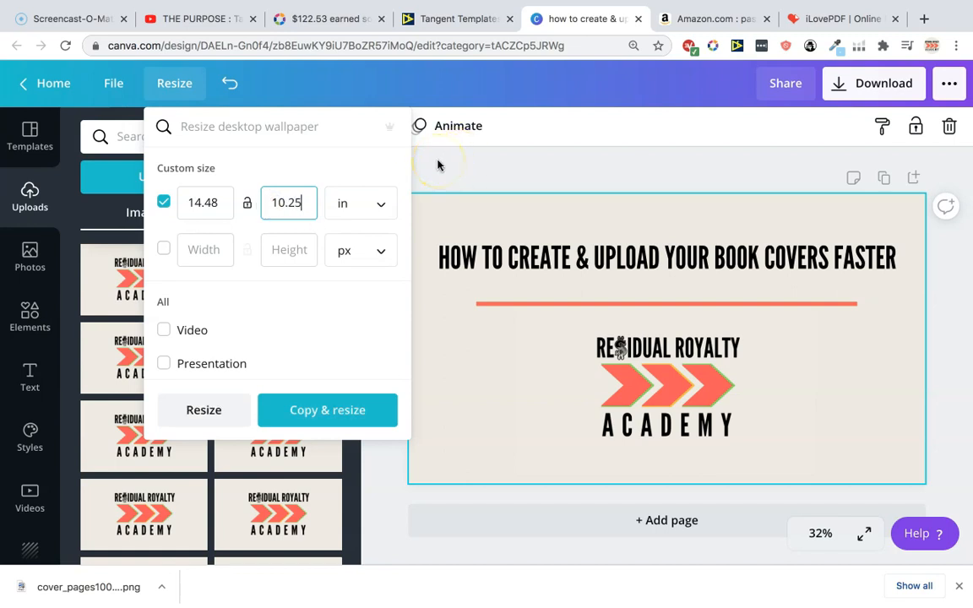
mouse_move(554, 18)
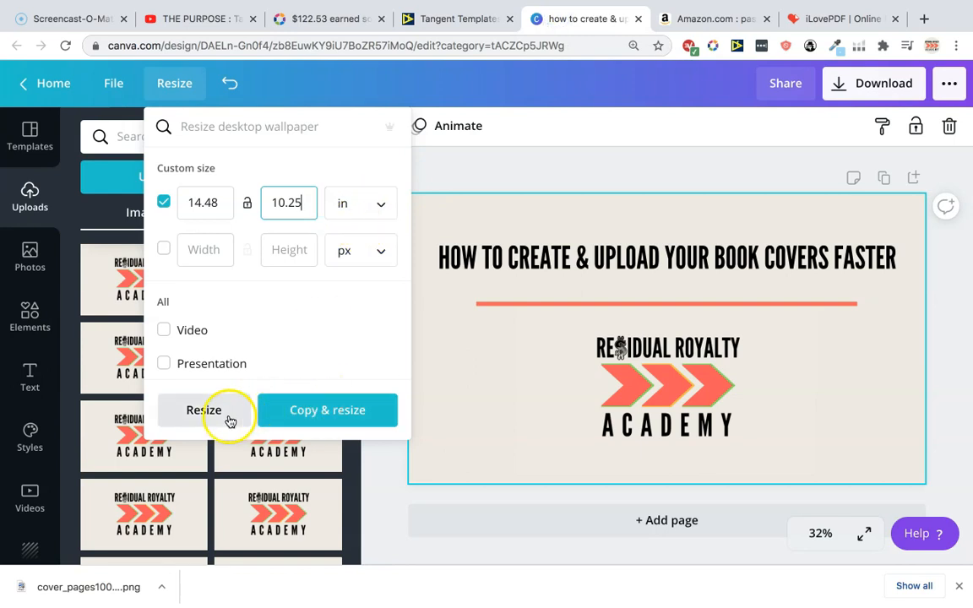
left_click(202, 410)
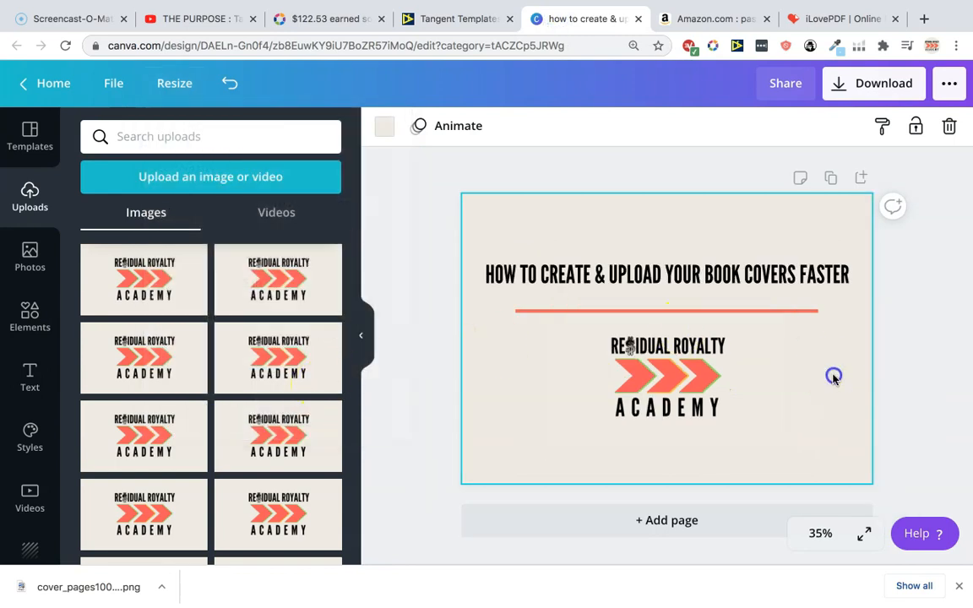
Step: Remove the Residual Royalty logo and replace the title text with PASSWORD LOG
left_click(698, 274)
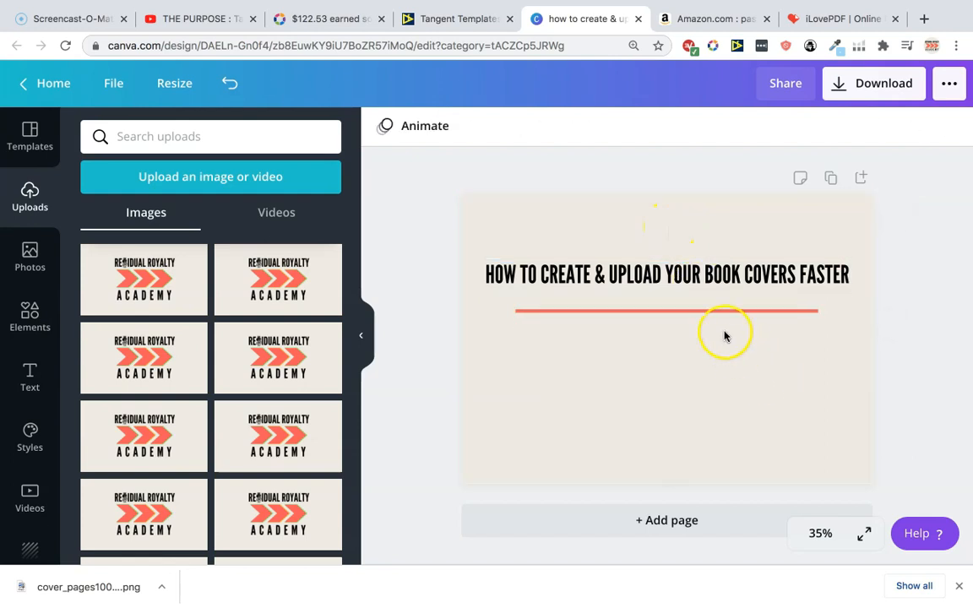
left_click(665, 274)
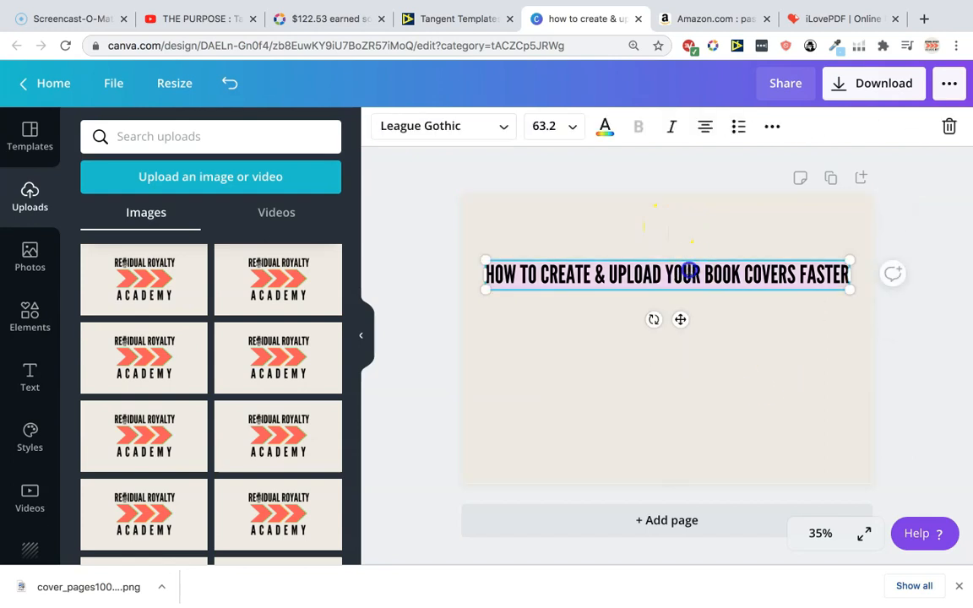
type("PASSWORD LOG")
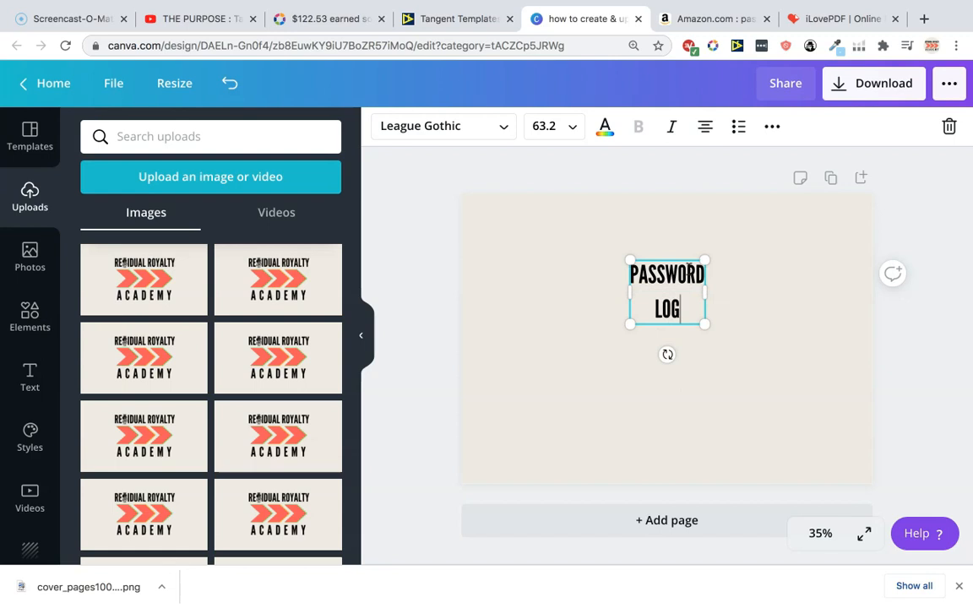
left_click(770, 125)
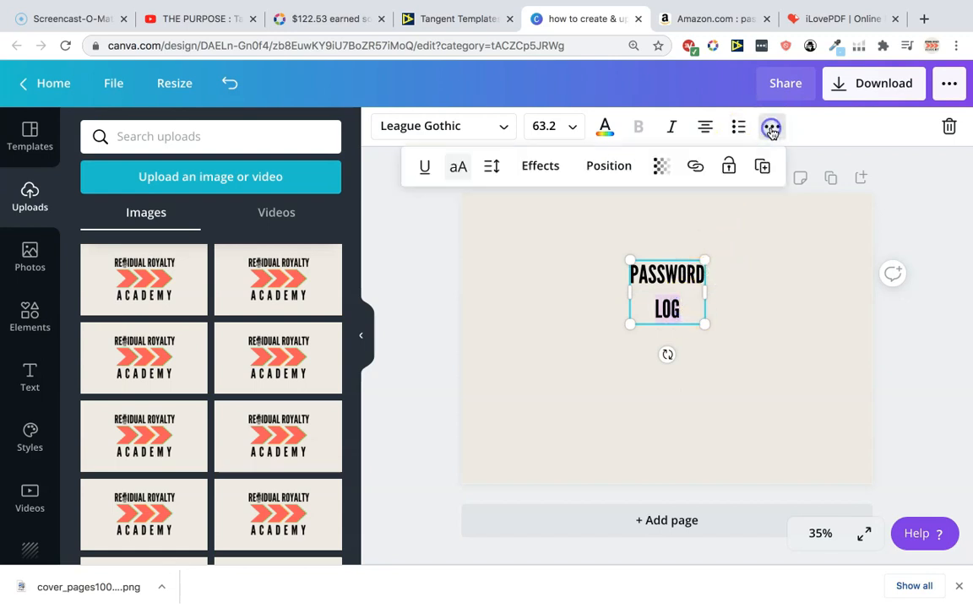
left_click(491, 166)
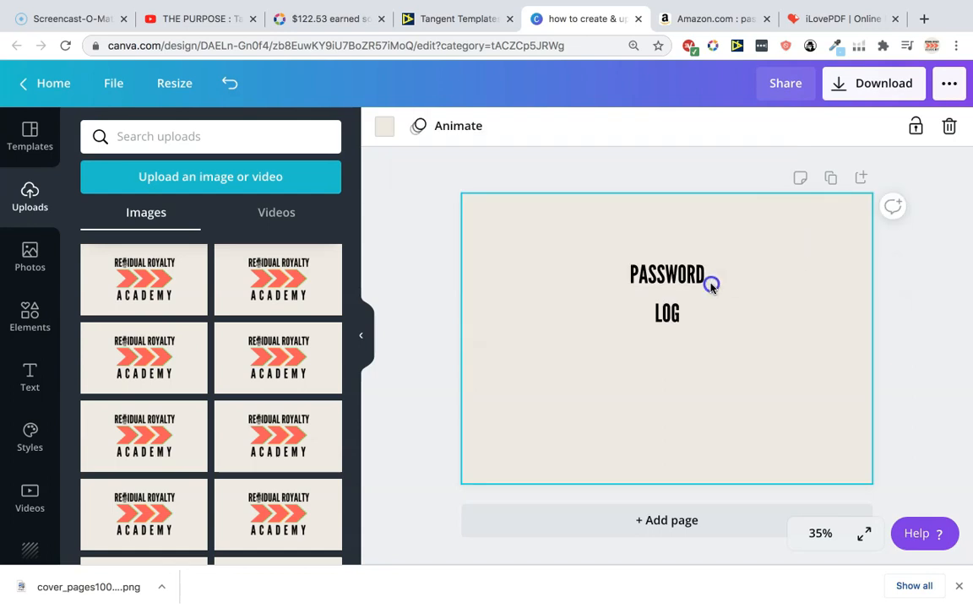
Step: Widen the letter spacing of the PASSWORD LOG title
left_click(666, 294)
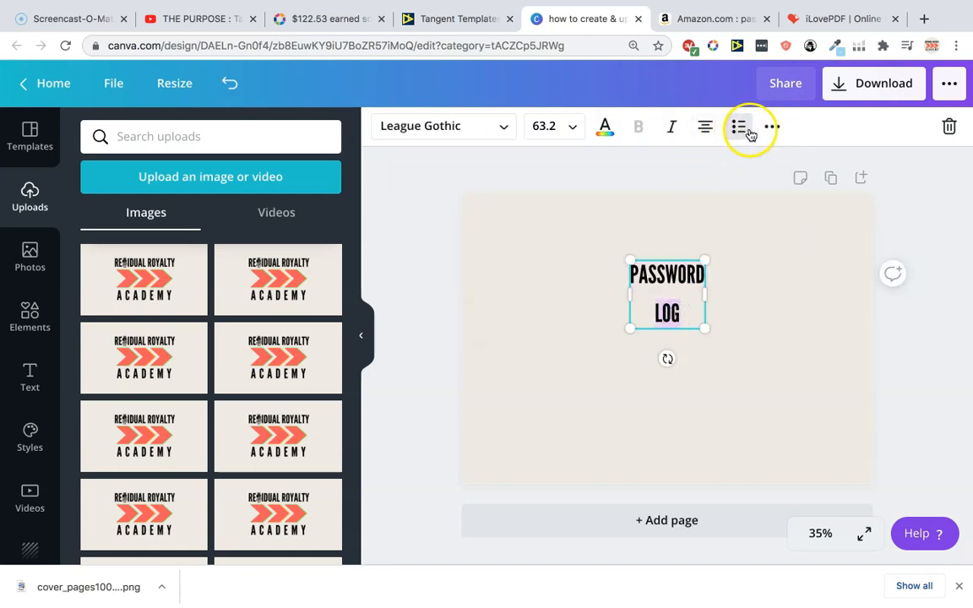
left_click(737, 125)
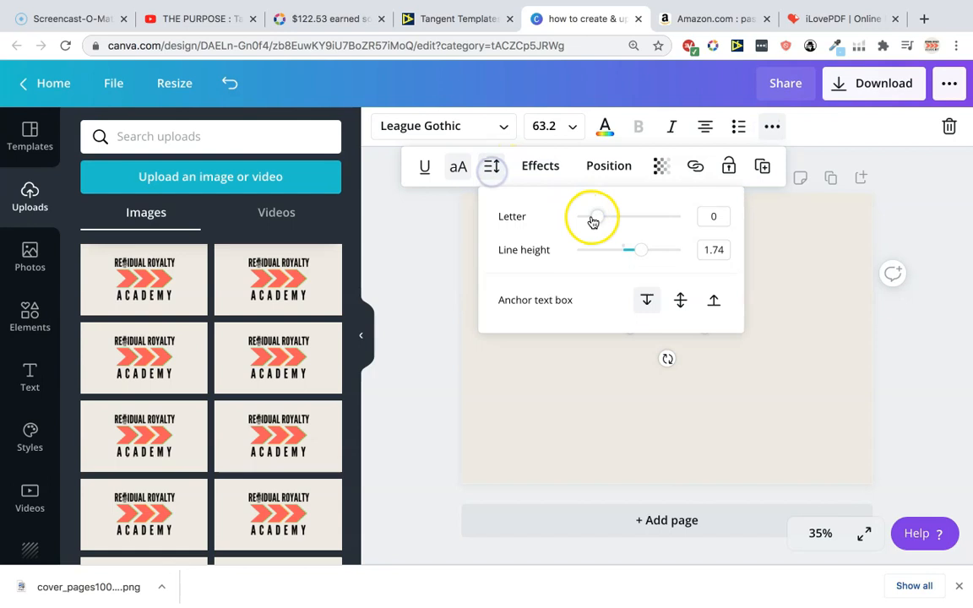
left_click(838, 294)
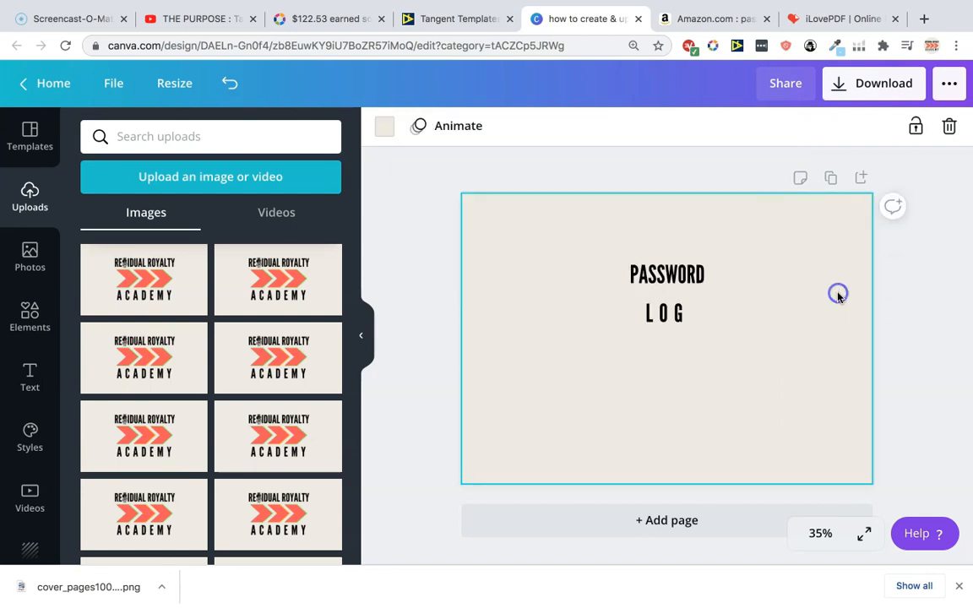
left_click(666, 294)
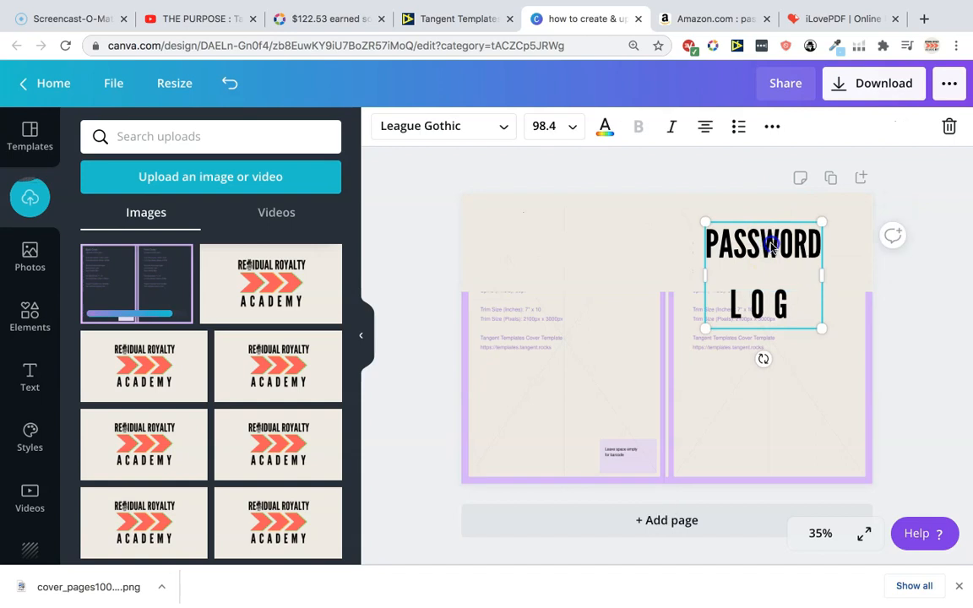
mouse_move(689, 311)
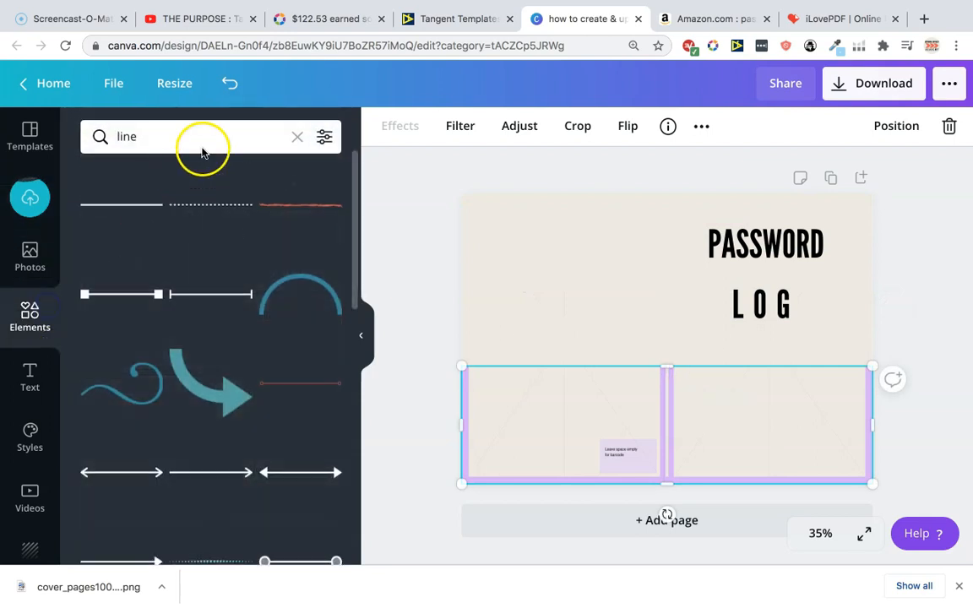
Step: Search Elements for lock graphics and browse the results
left_click(325, 135)
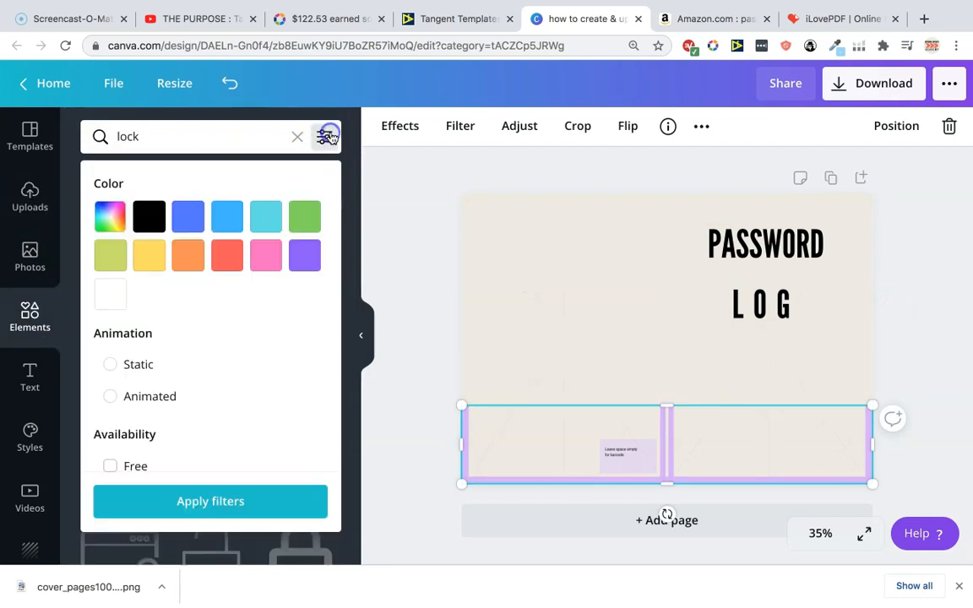
left_click(209, 500)
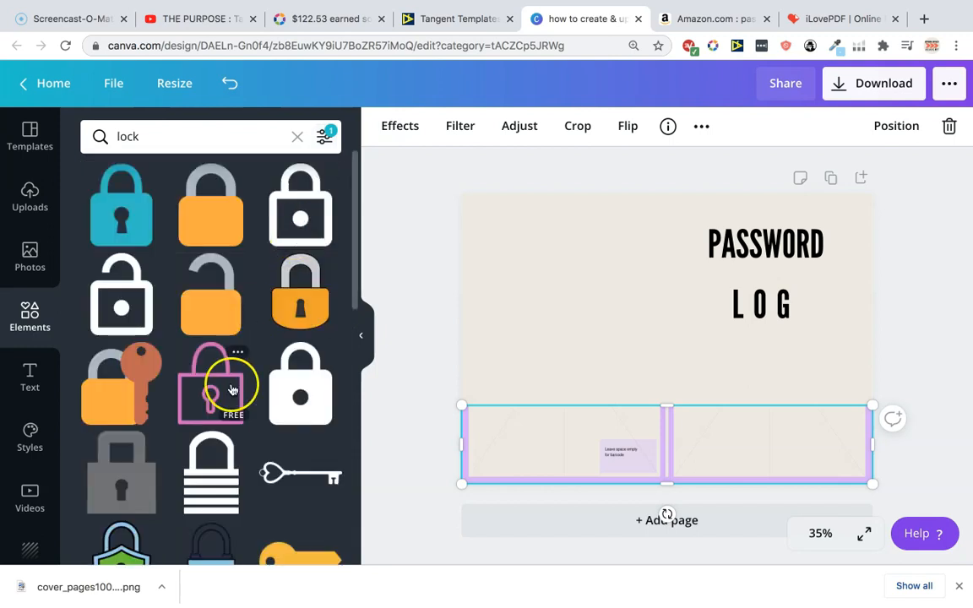
scroll("down", 3)
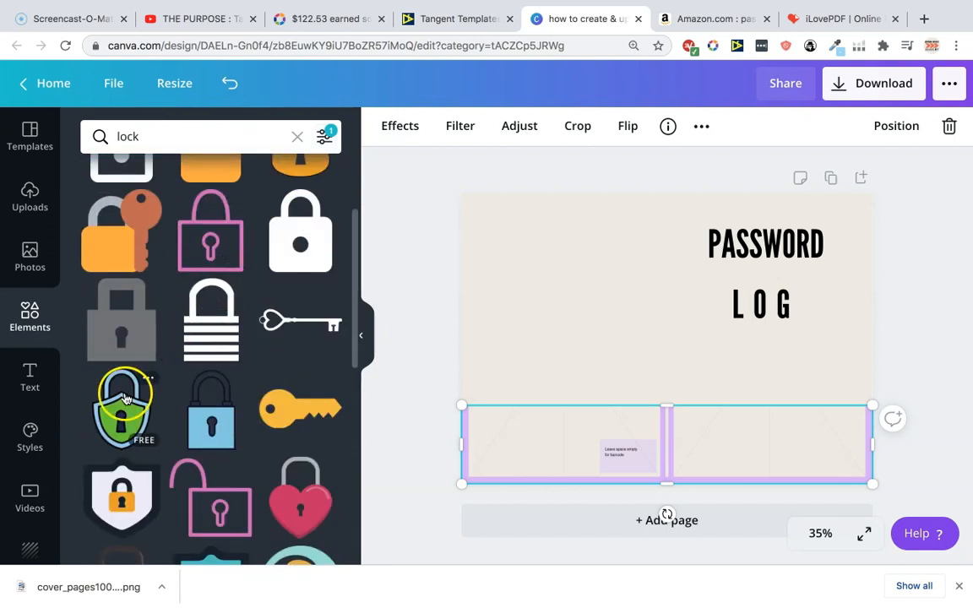
scroll("down", 3)
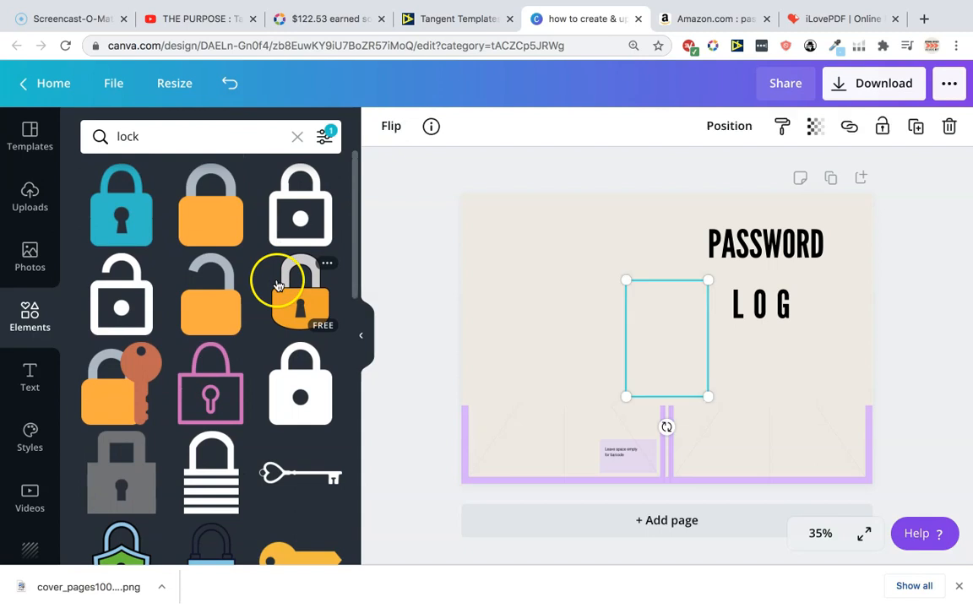
Step: Add the orange padlock, shrink it and place it below the PASSWORD LOG title
left_click(300, 293)
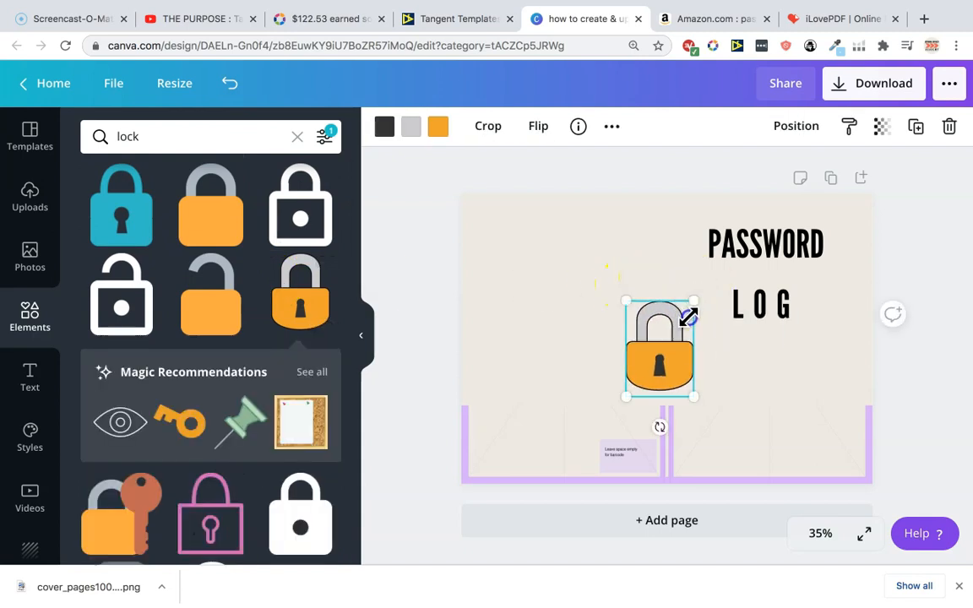
left_click_drag(659, 348, 765, 391)
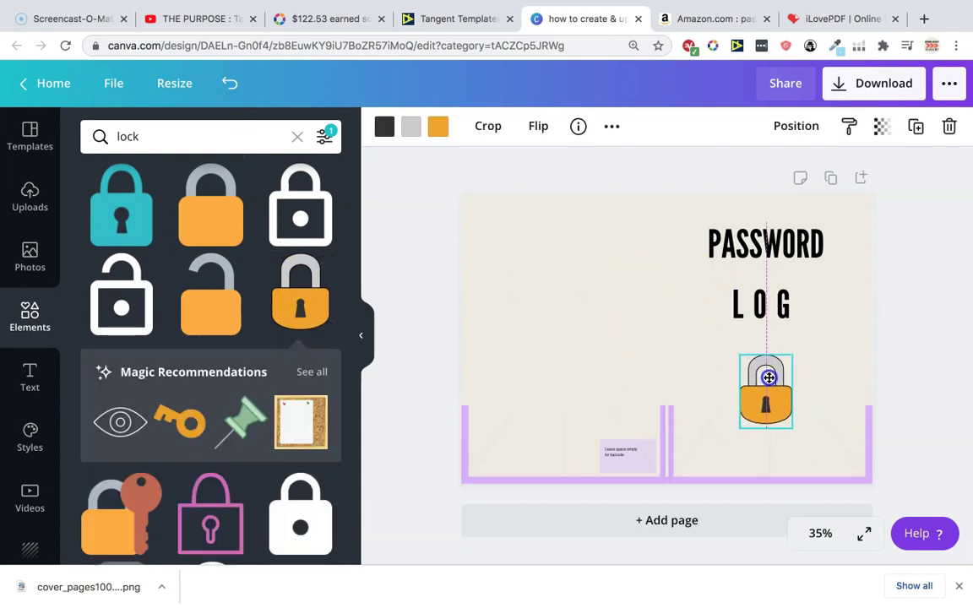
left_click(764, 270)
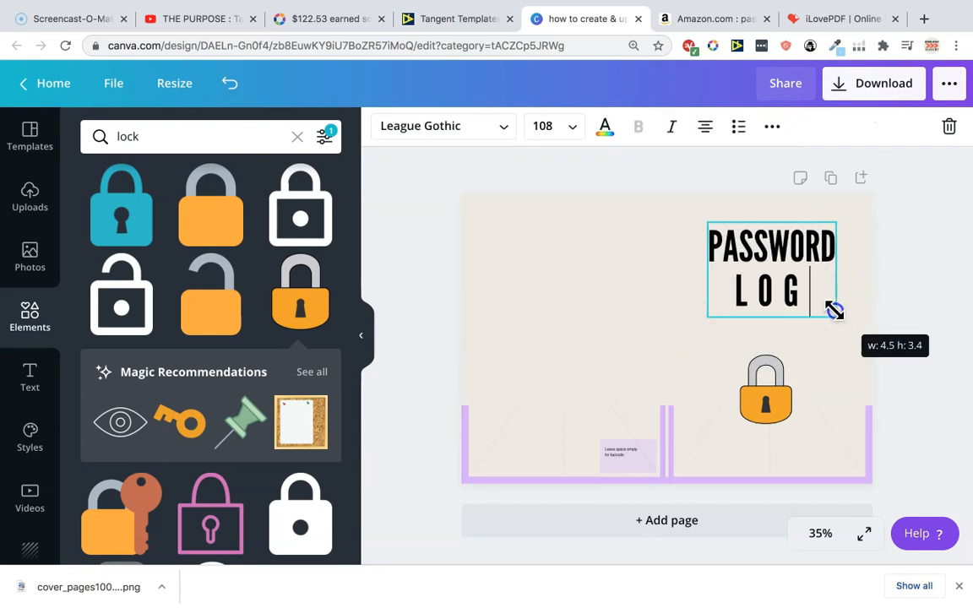
Step: Edit the title to PASSWORD LOG 2021, enlarge the padlock and start a back-cover text box
left_click(457, 165)
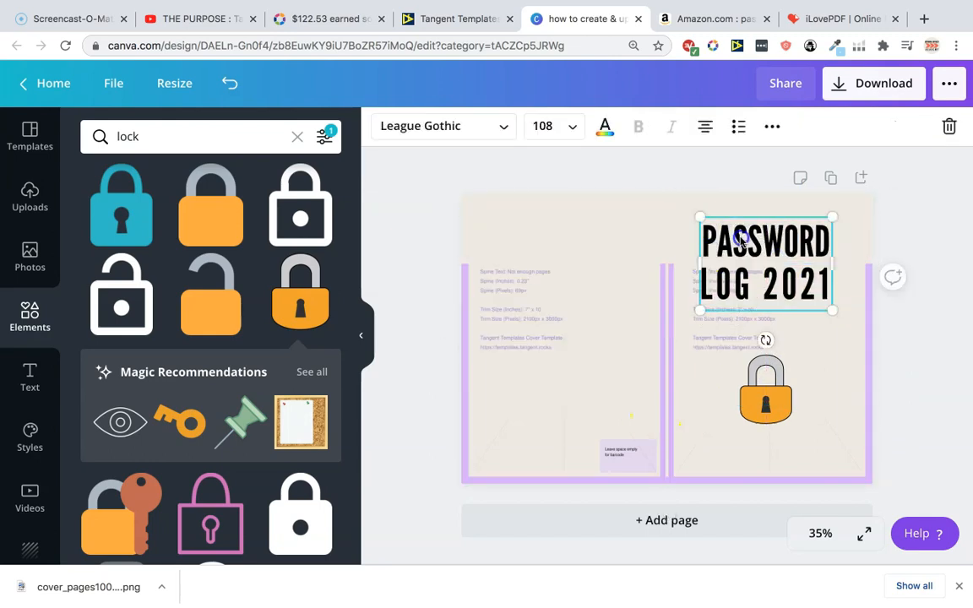
left_click(765, 389)
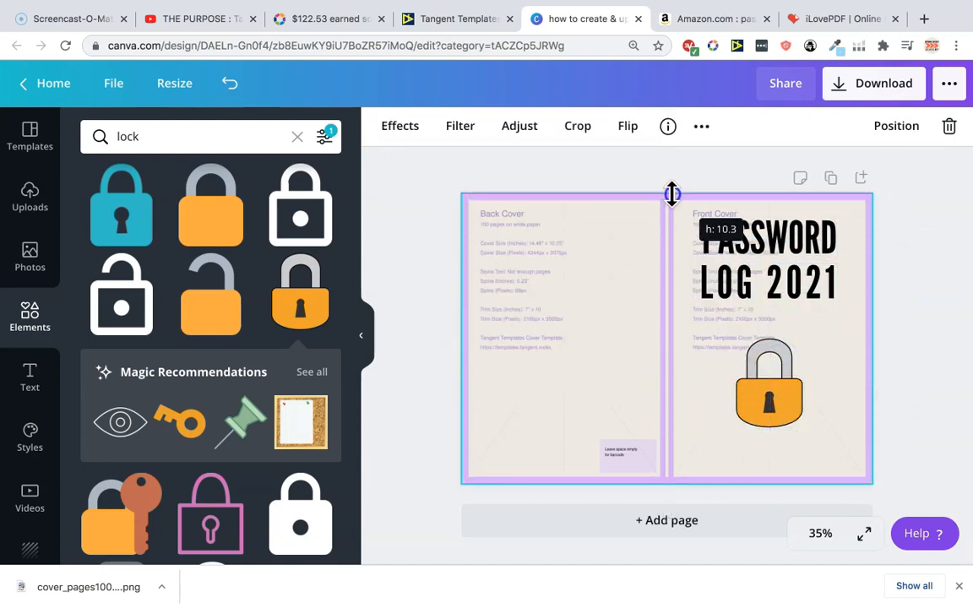
left_click(767, 256)
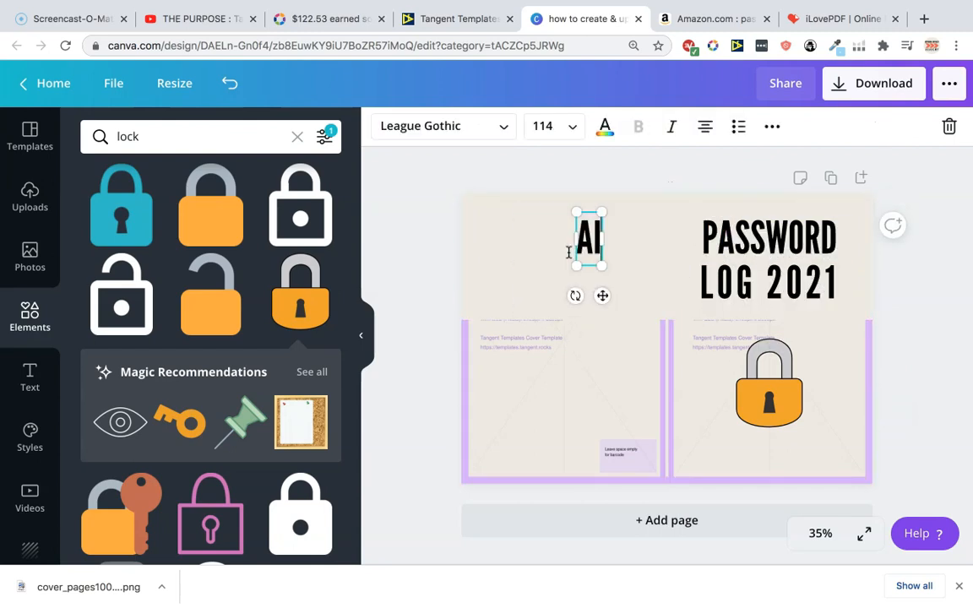
Step: Add a small AUTHOR NAME label on the back cover and delete the template guide overlay
type("AUTHOR")
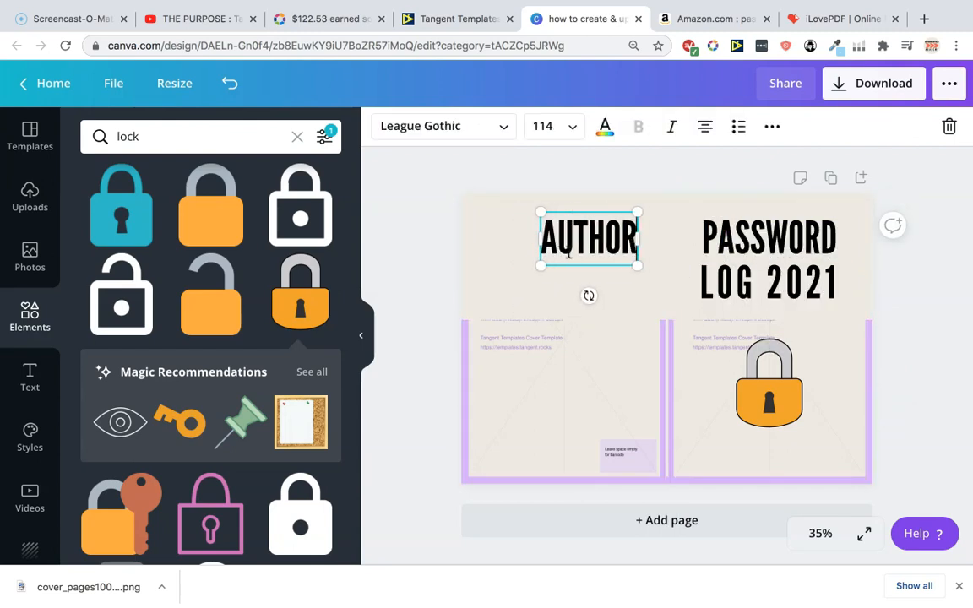
left_click_drag(637, 265, 588, 269)
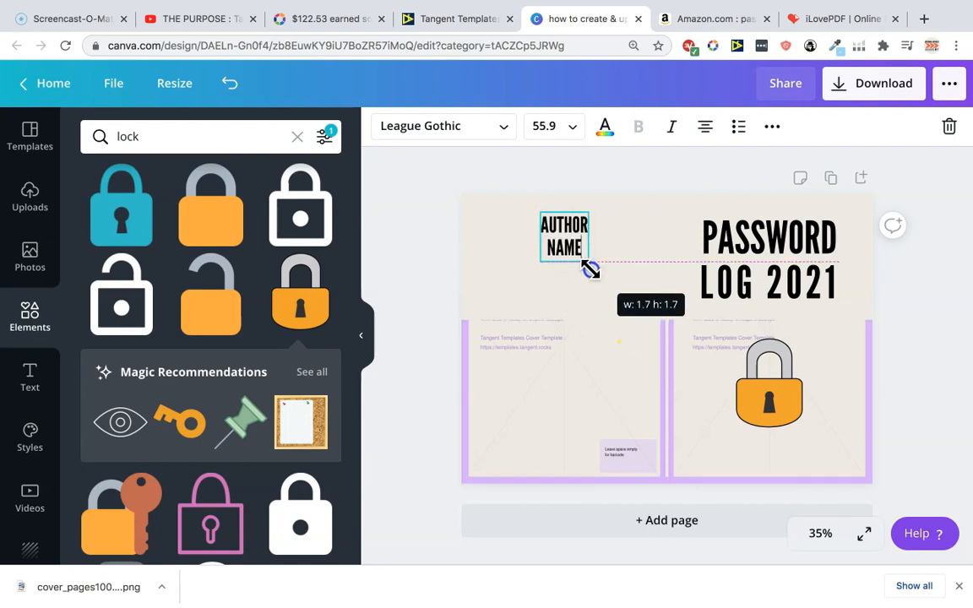
left_click(588, 208)
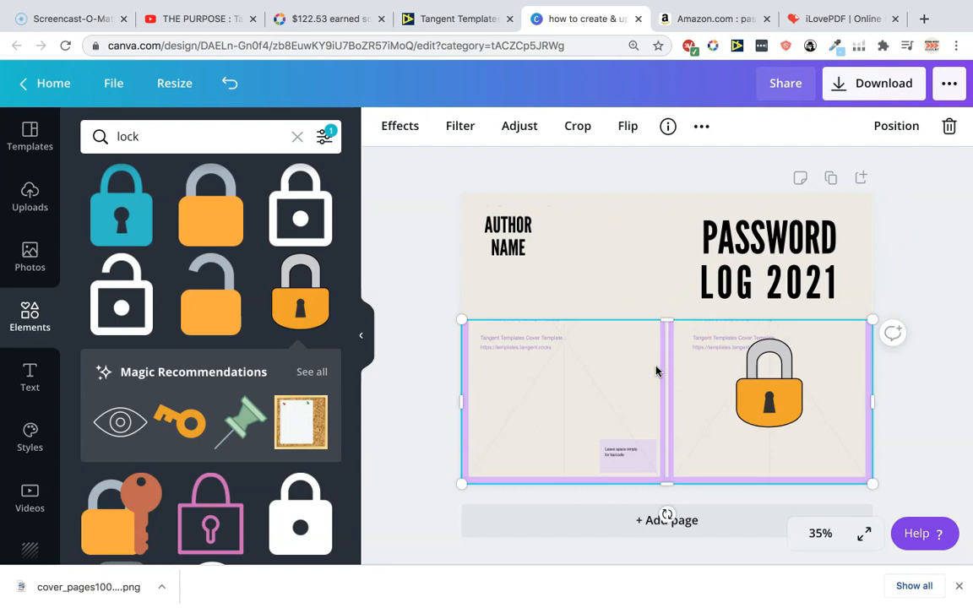
left_click(912, 308)
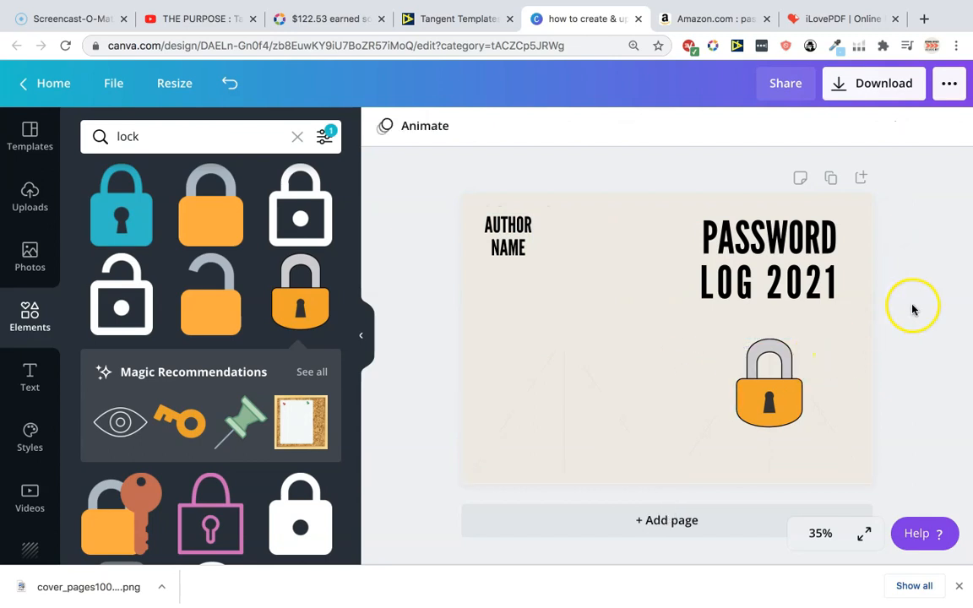
Step: Save the design from the File menu
left_click(114, 83)
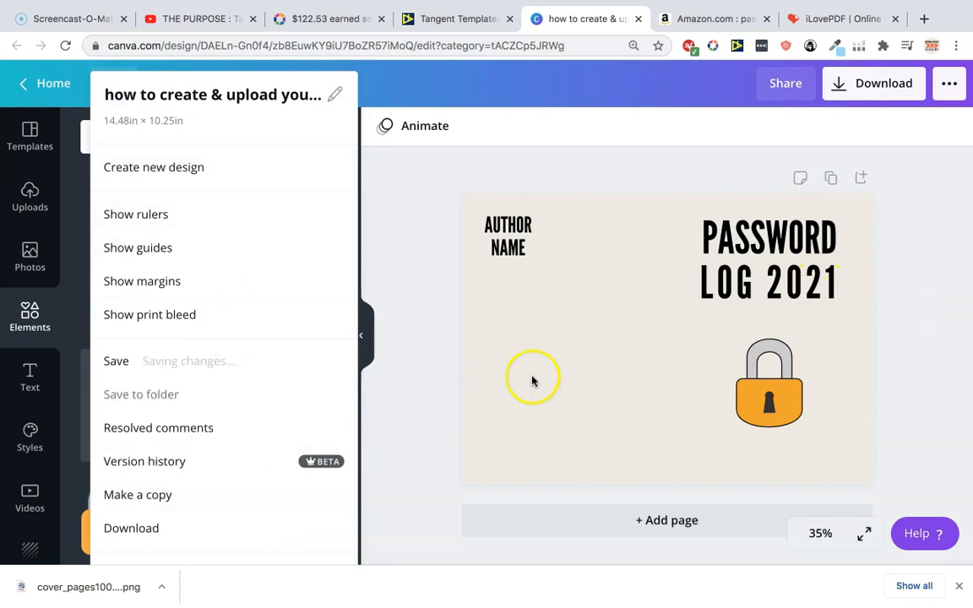
left_click(532, 379)
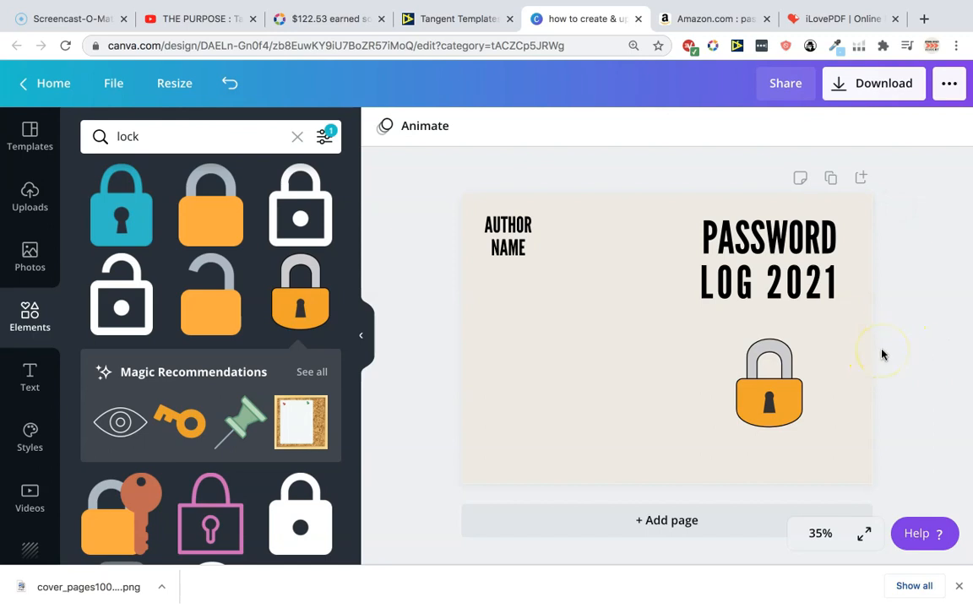
mouse_move(871, 344)
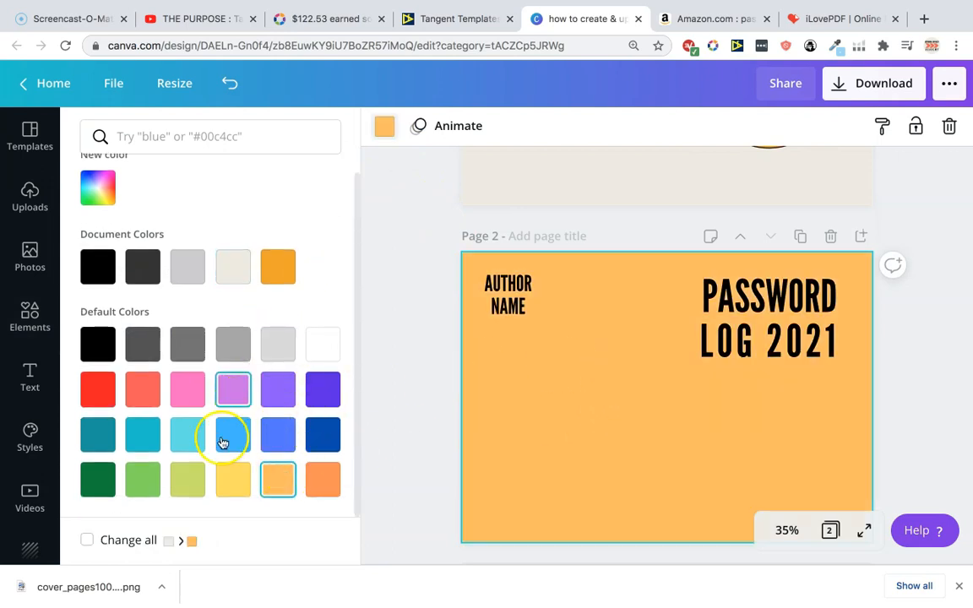
Step: Set a light grey background, retitle the page PASSWORDS I KEEP FORGETTING and duplicate it
left_click(277, 344)
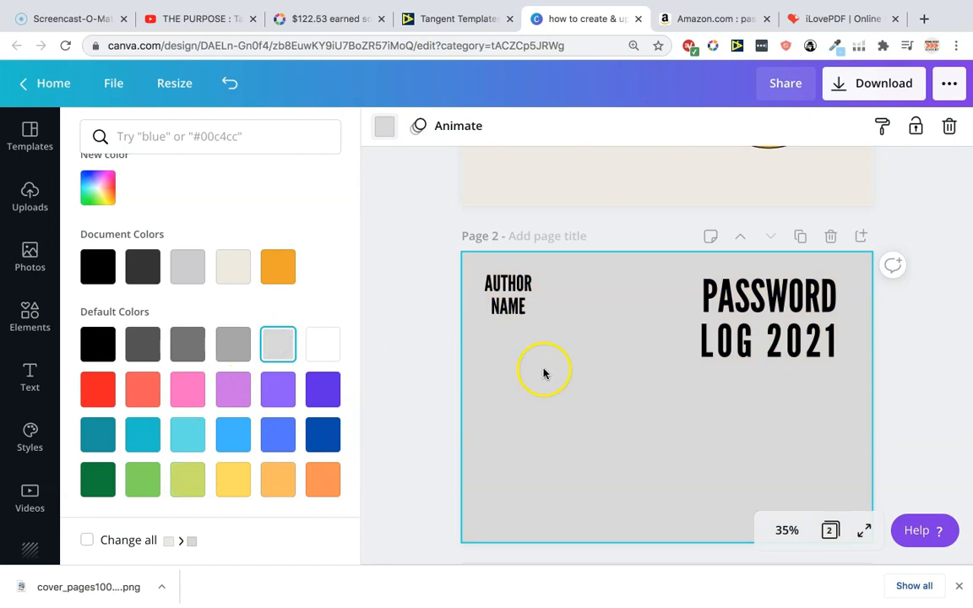
mouse_move(31, 257)
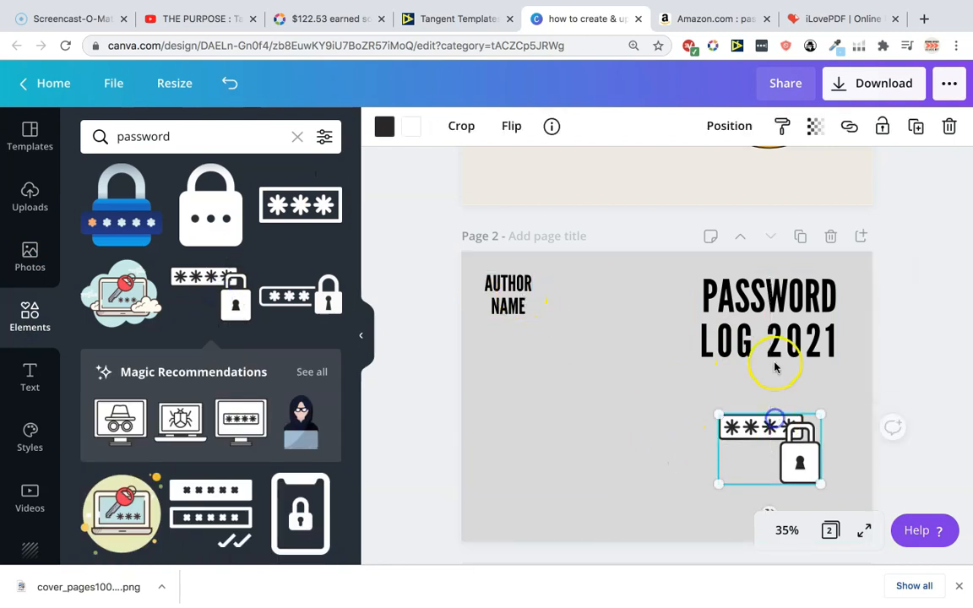
left_click(767, 324)
type("PASSWORDS")
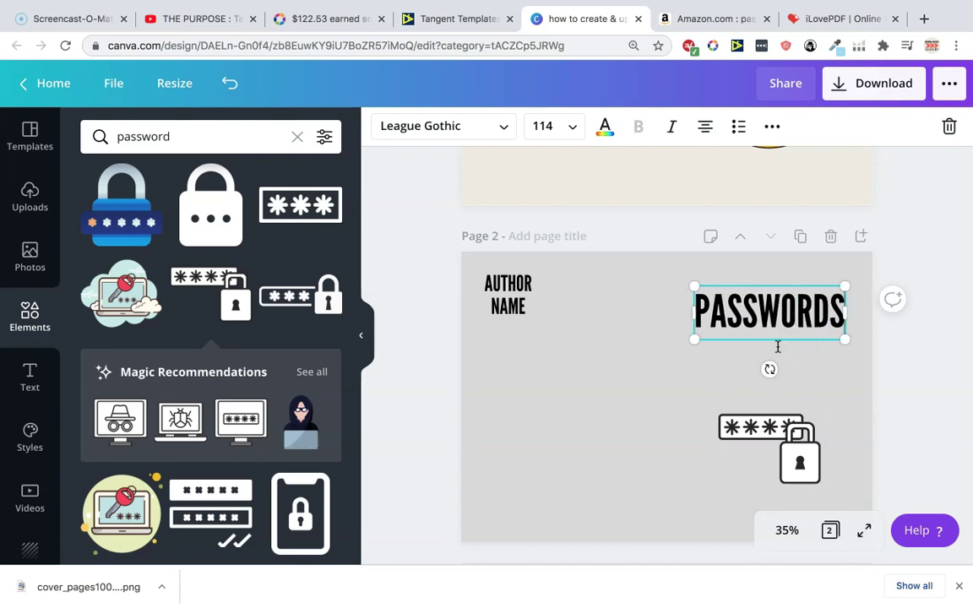
type("I KEEP FORG")
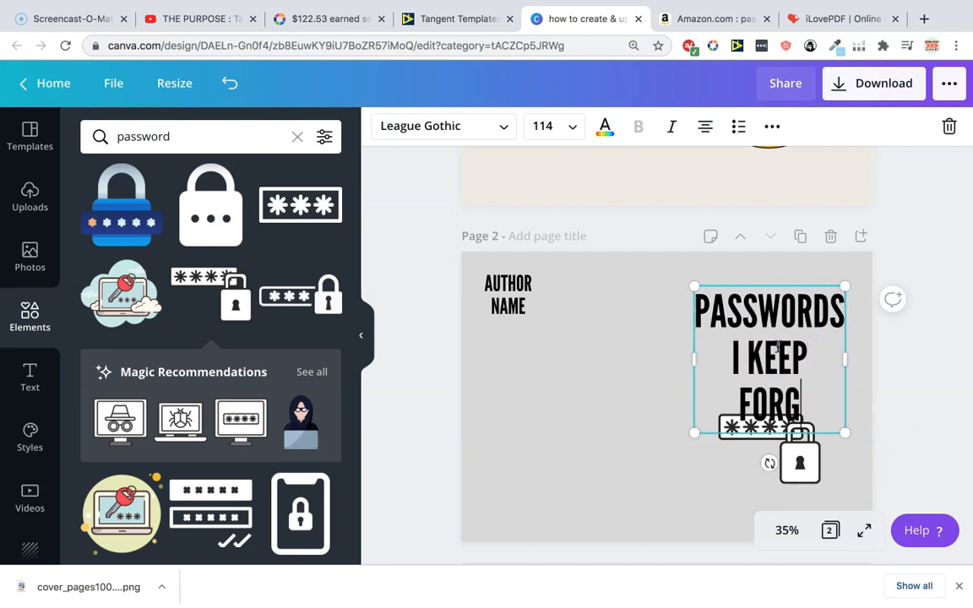
type("ETTING")
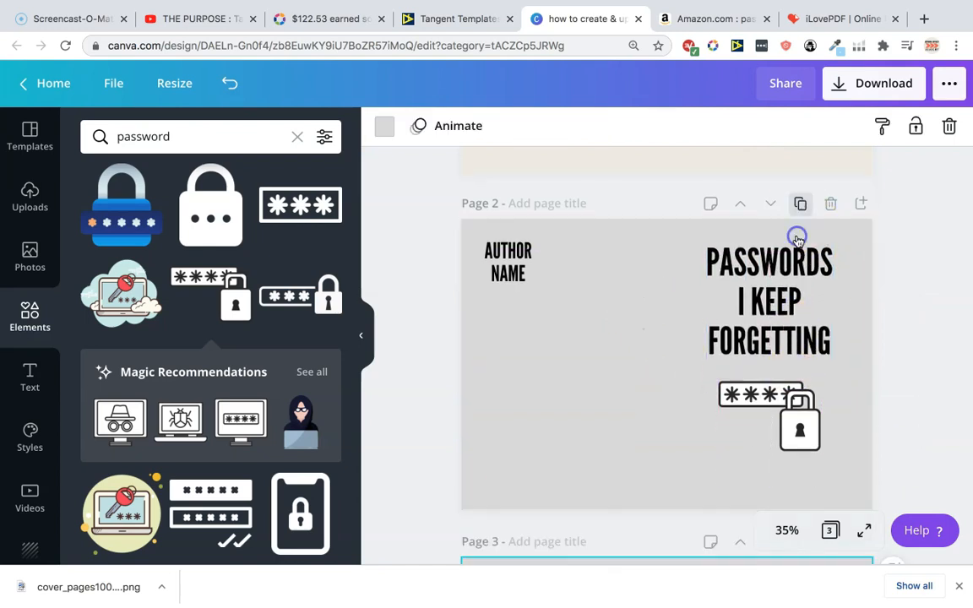
left_click(768, 301)
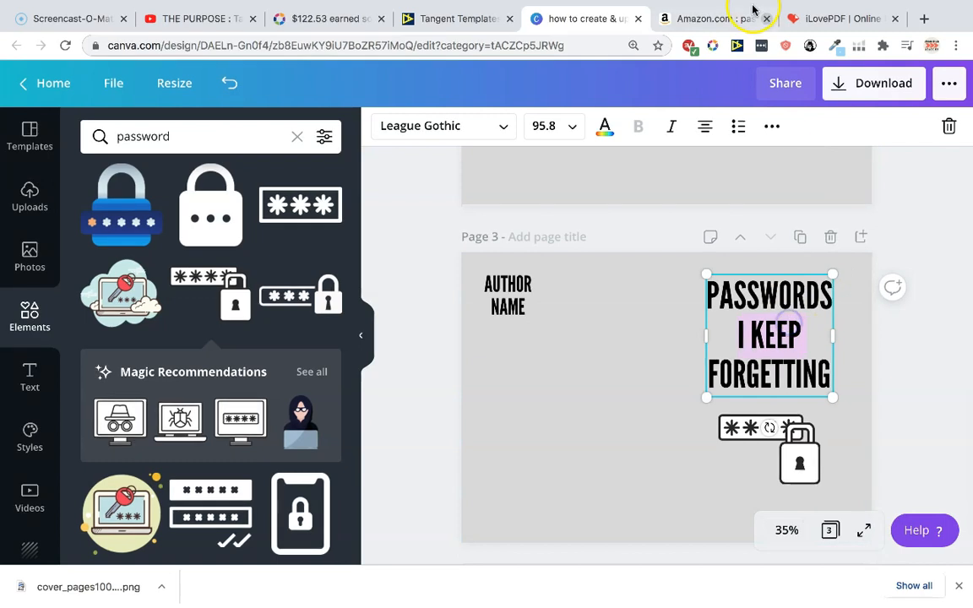
Step: Scroll through Amazon password log listings, then return to the Canva design
left_click(713, 18)
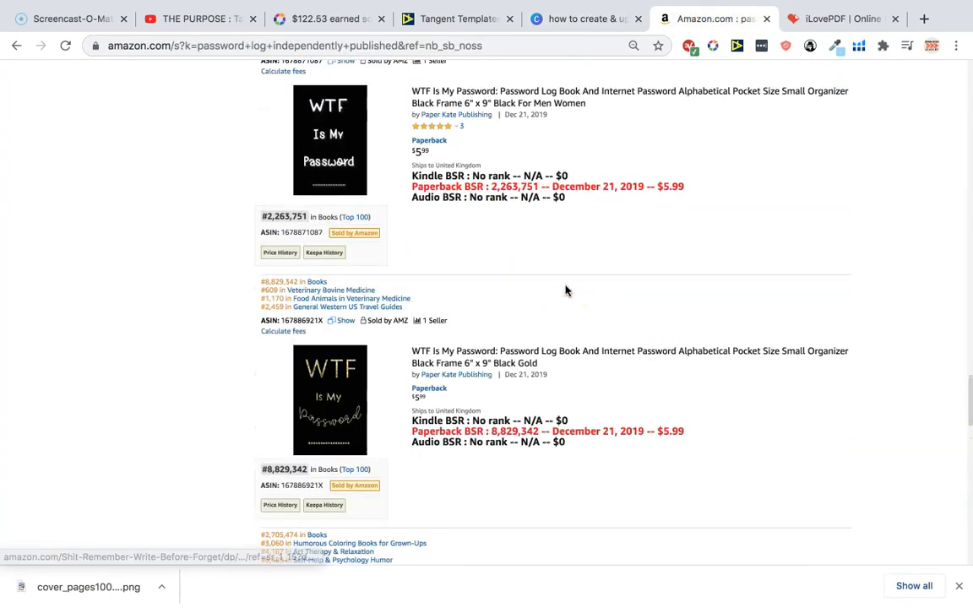
scroll("up", 3)
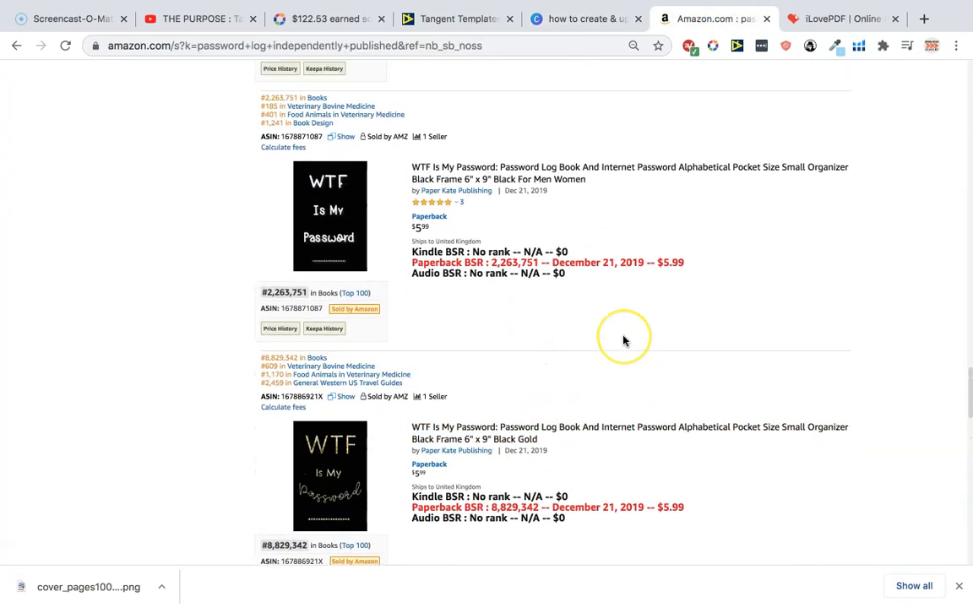
scroll("up", 3)
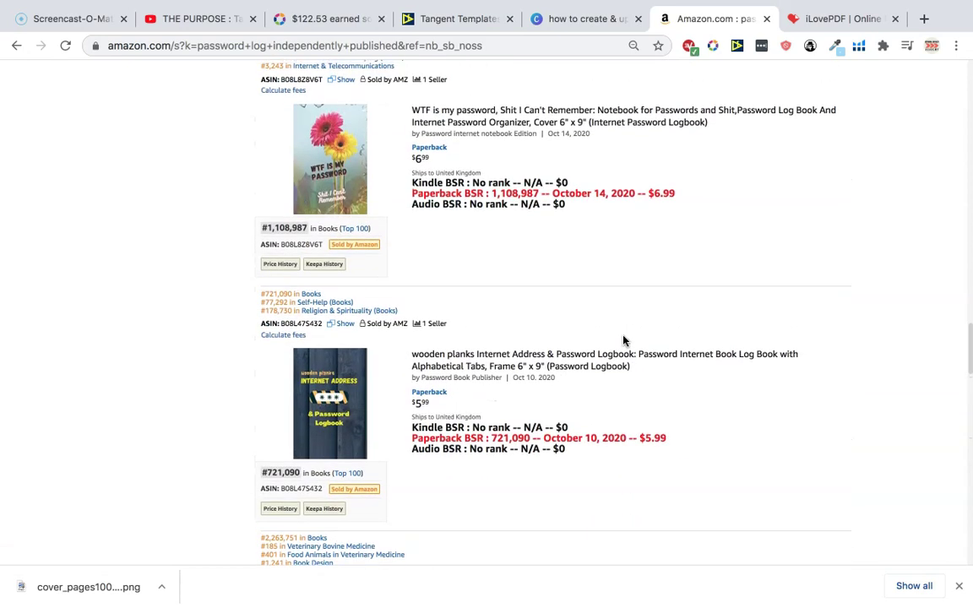
scroll("down", 3)
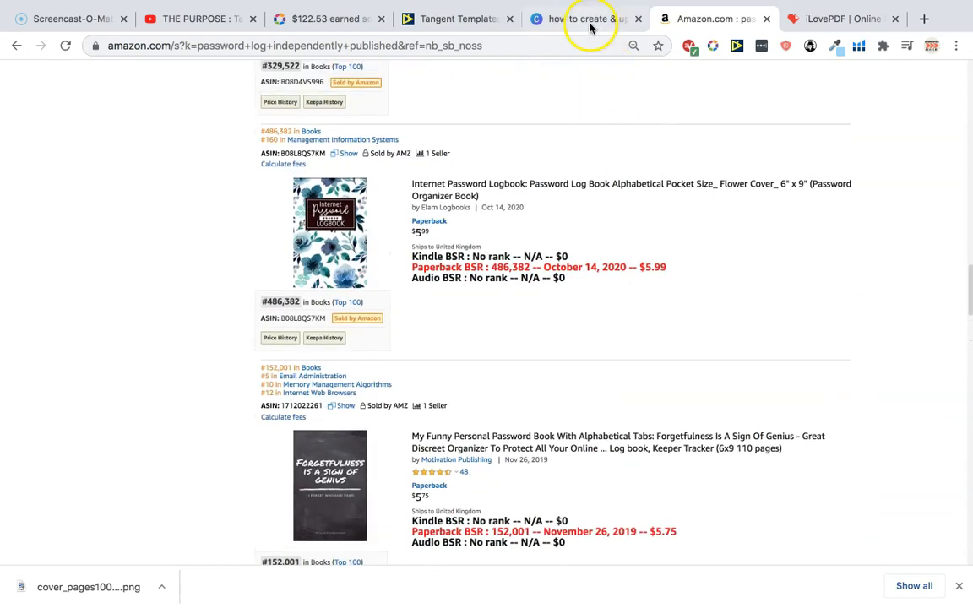
left_click(584, 19)
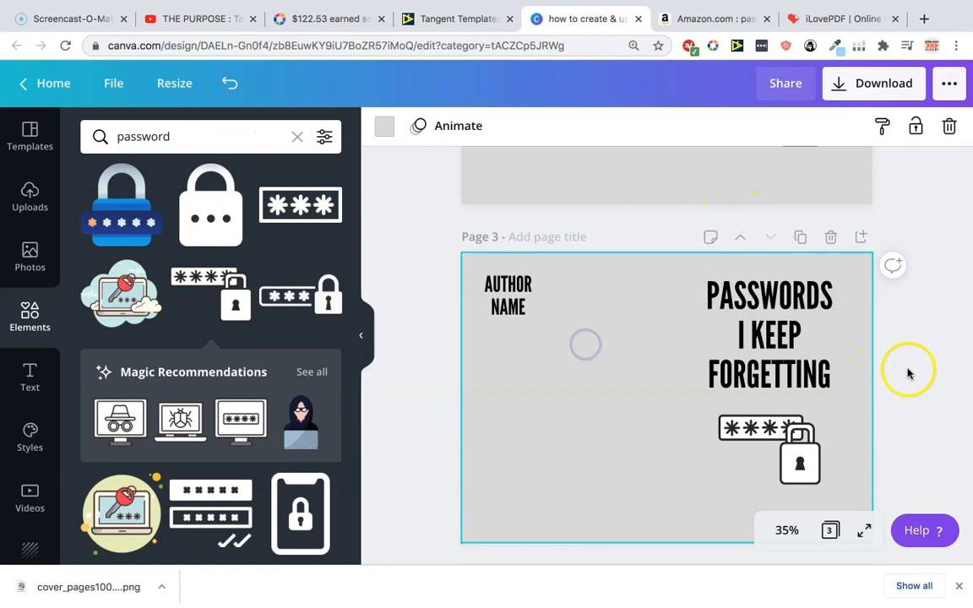
Step: Retitle the third cover WTF ARE MY PASSWORDS
scroll("down", 3)
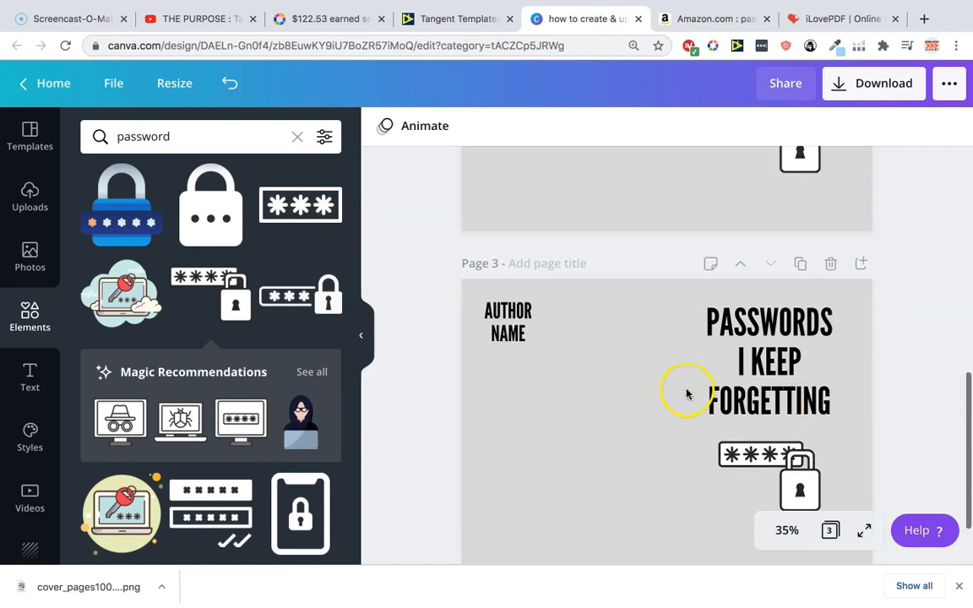
left_click(768, 362)
type("WTF")
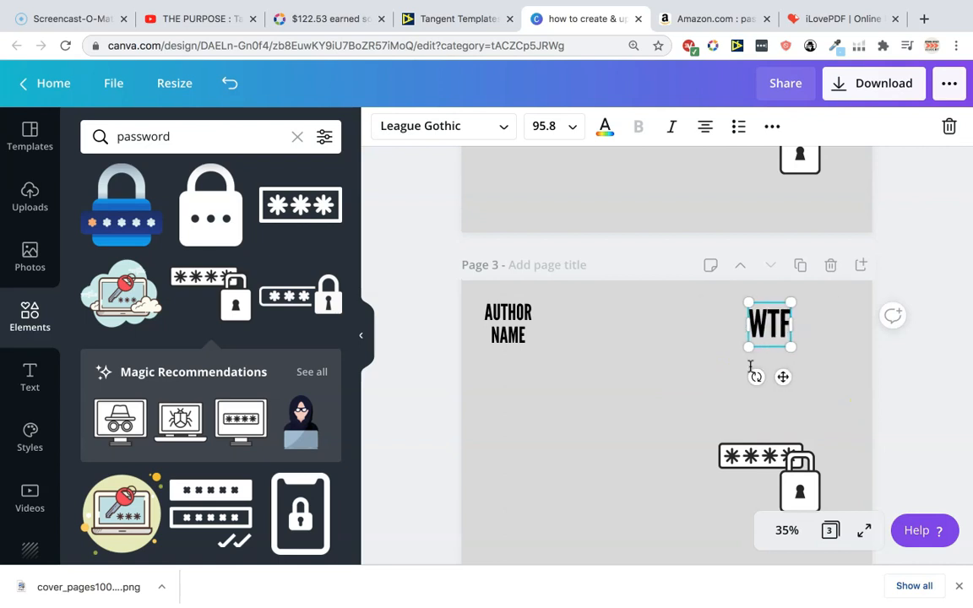
type("ARE MY PASSW")
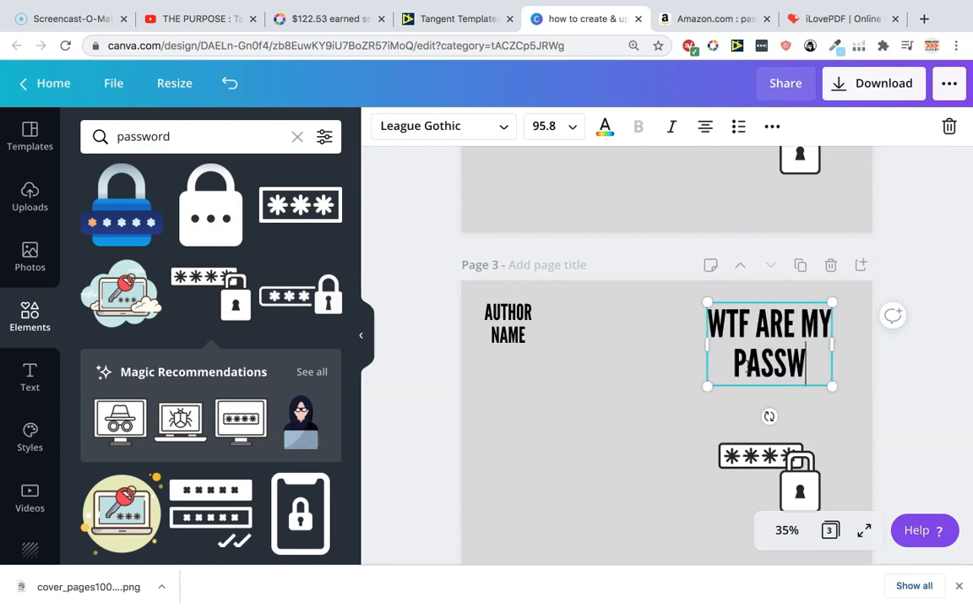
type("ORDS")
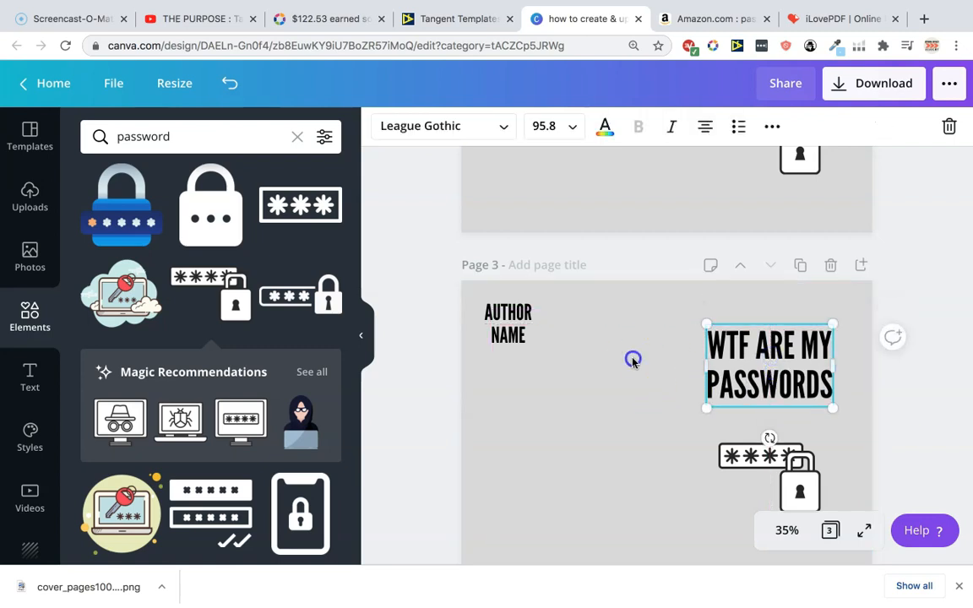
left_click(605, 125)
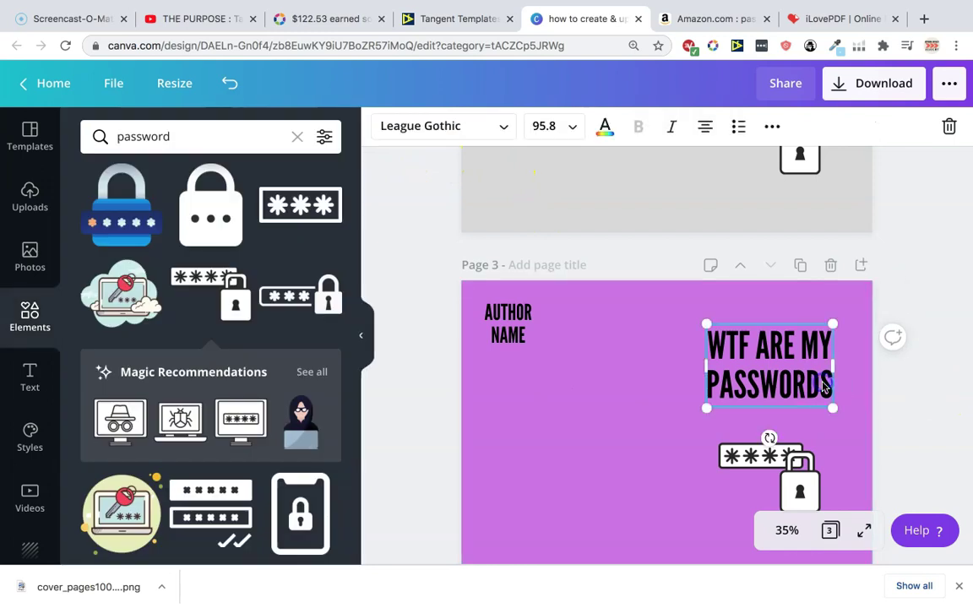
Step: Make the title lettering white, enlarge it and set a purple page background
left_click(605, 125)
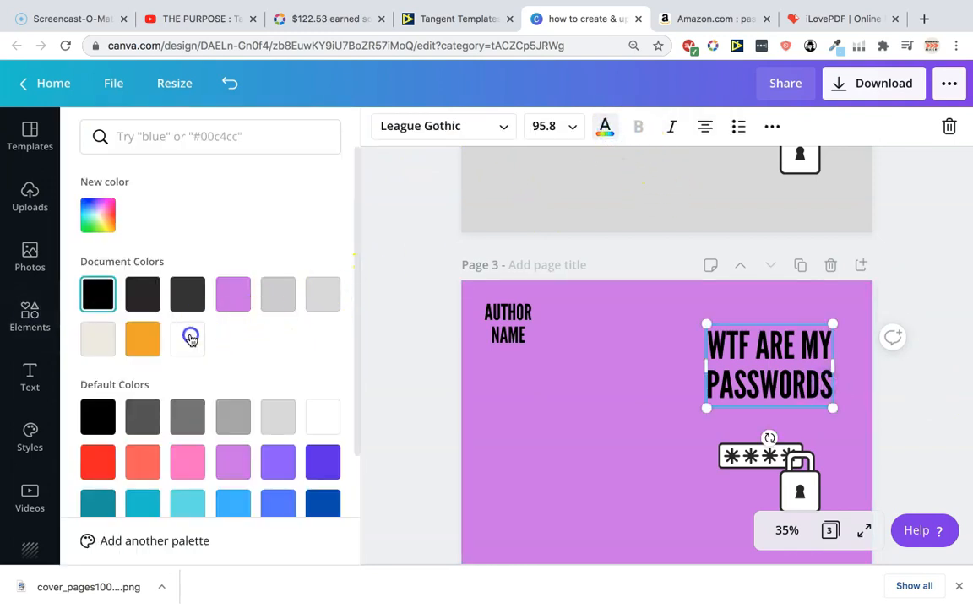
left_click(187, 338)
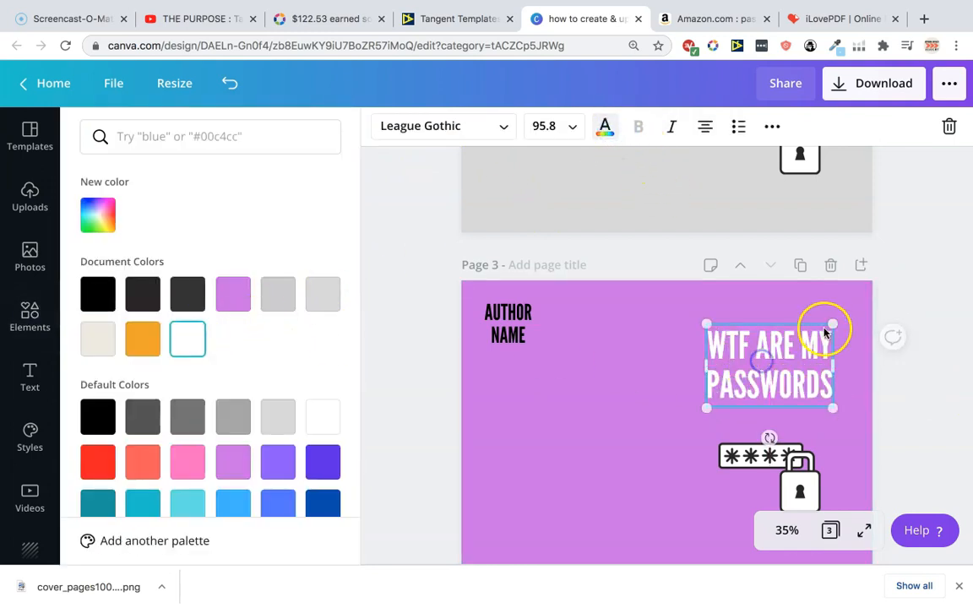
left_click_drag(833, 325, 841, 319)
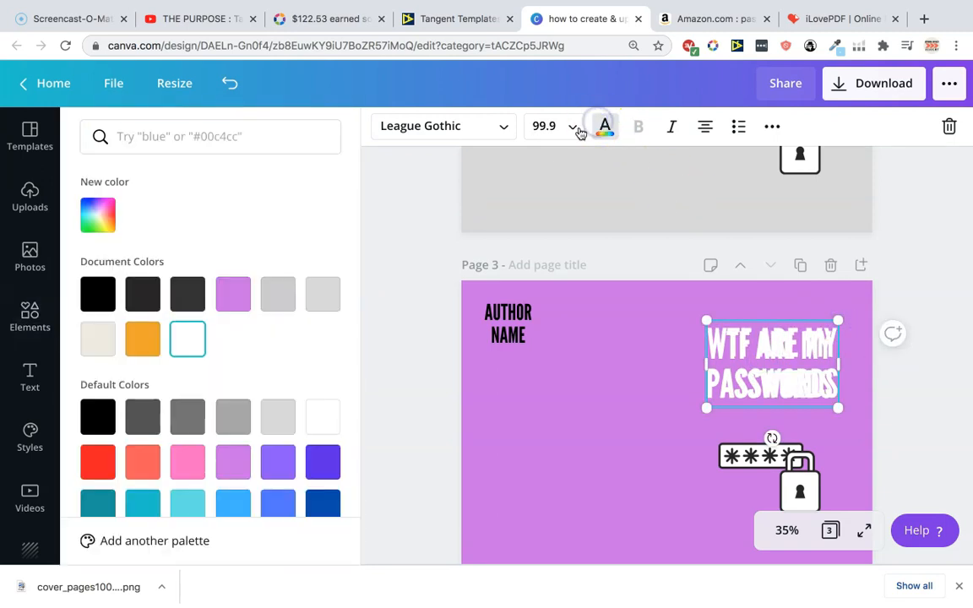
left_click(277, 294)
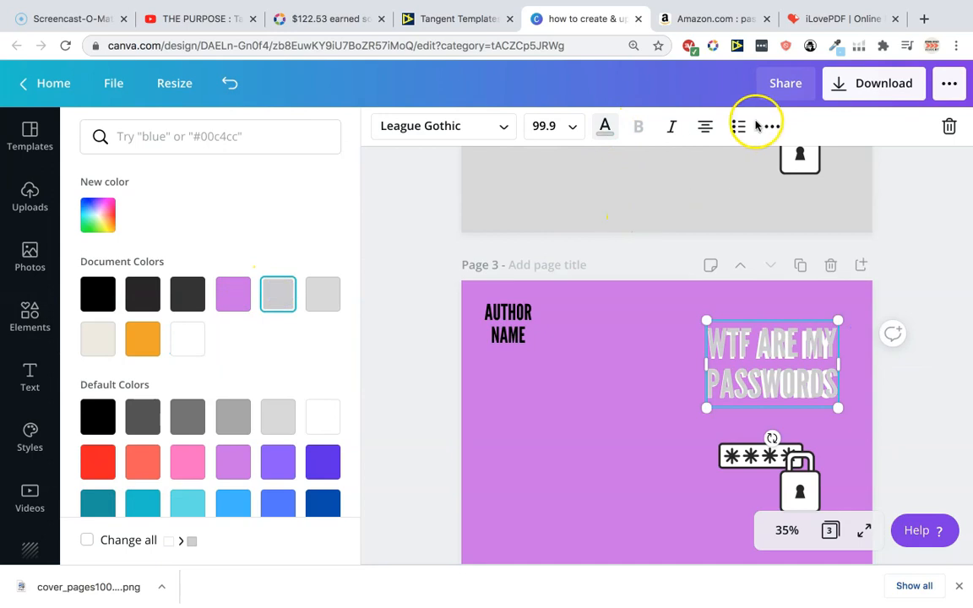
left_click(771, 126)
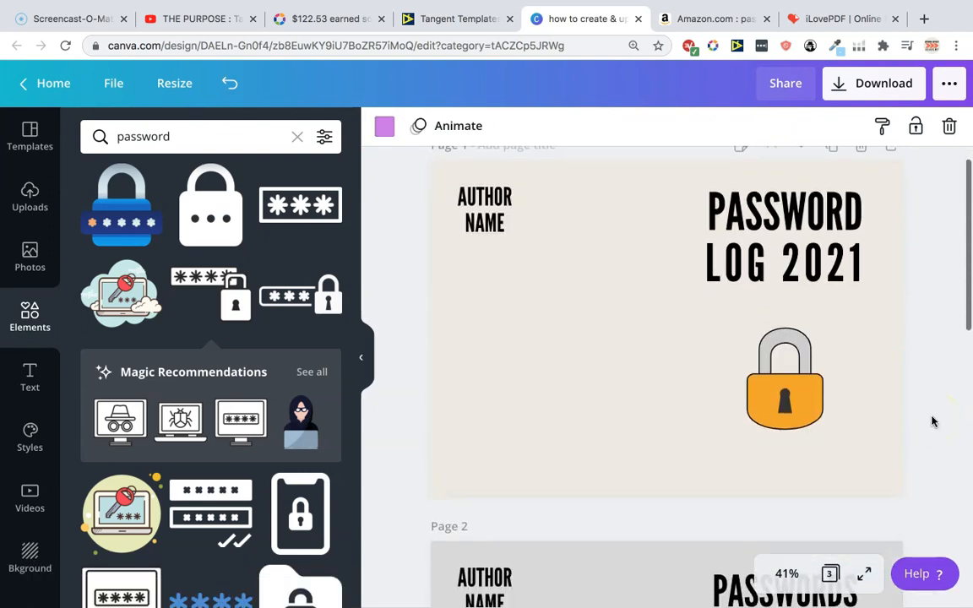
Step: Download all three cover pages as a PDF Print file and dismiss the confirmation
left_click(874, 82)
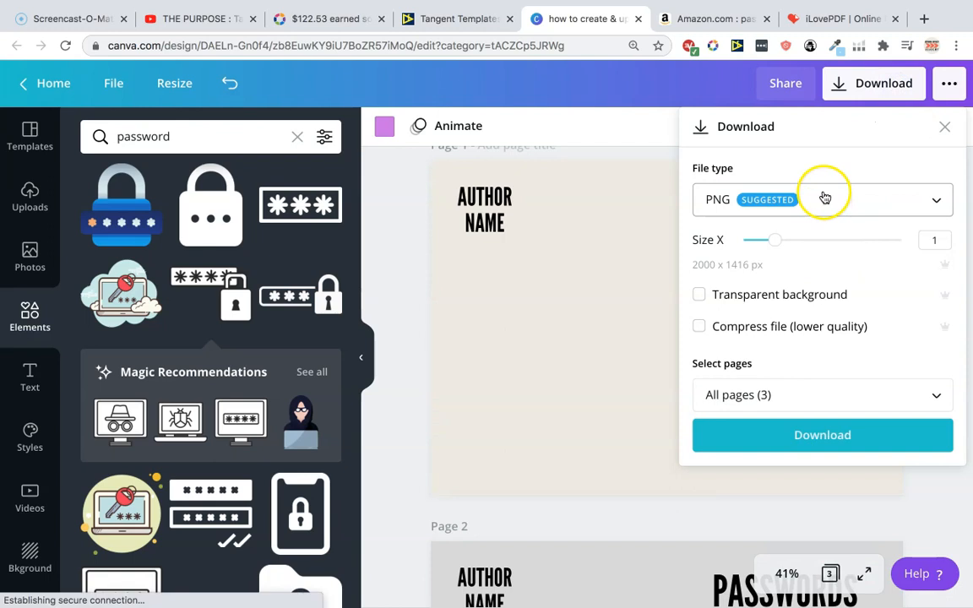
left_click(821, 200)
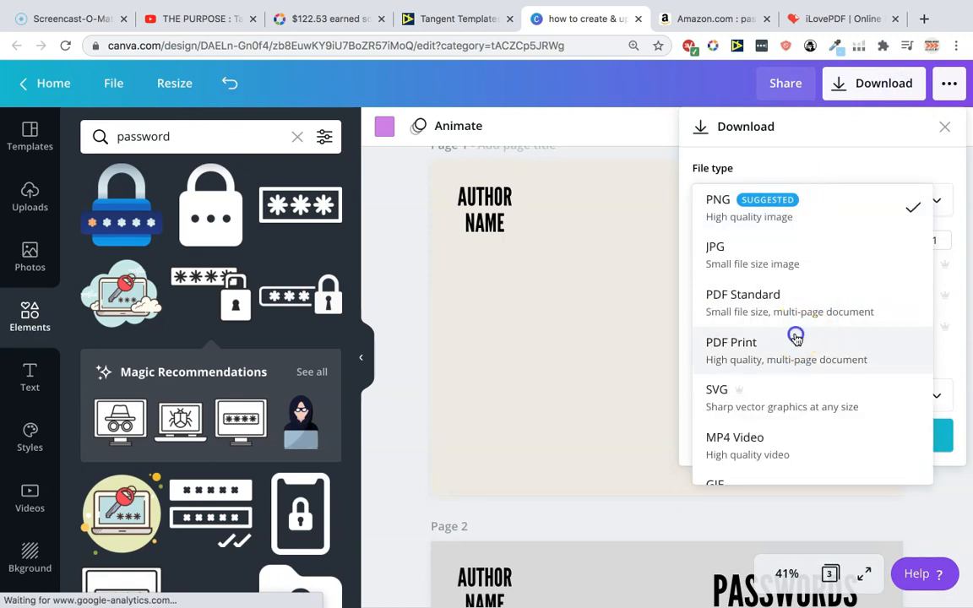
left_click(730, 341)
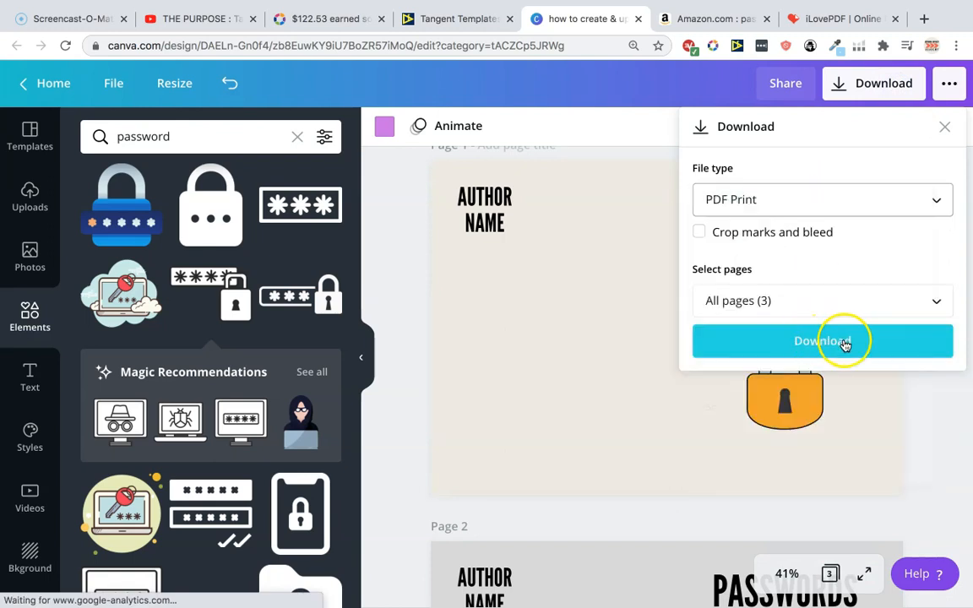
left_click(821, 341)
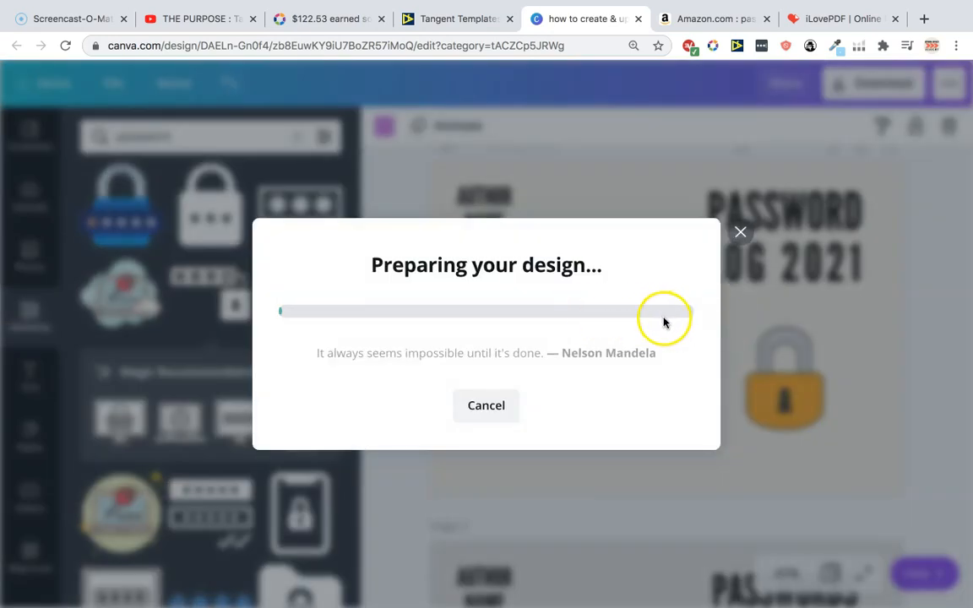
mouse_move(599, 304)
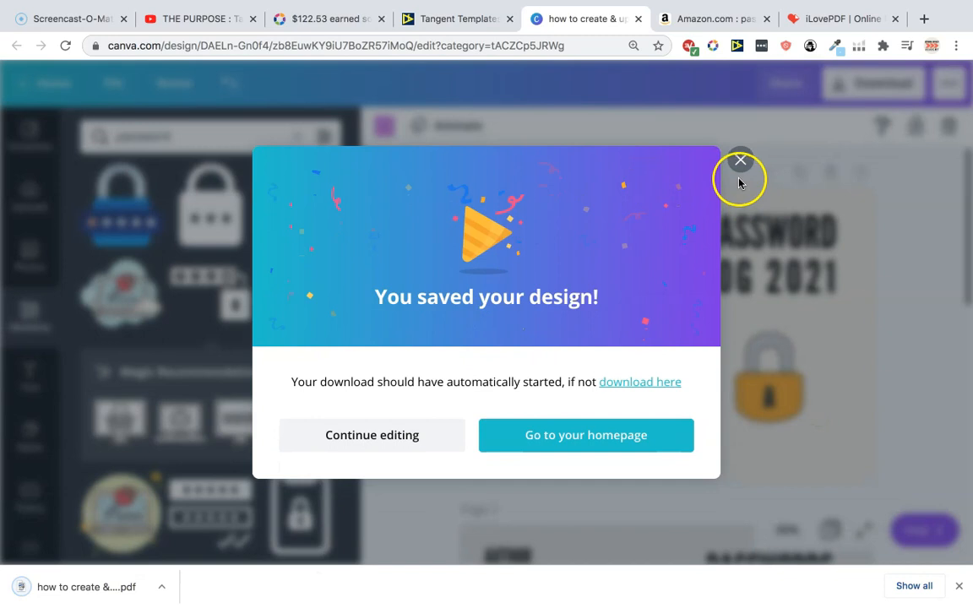
left_click(836, 19)
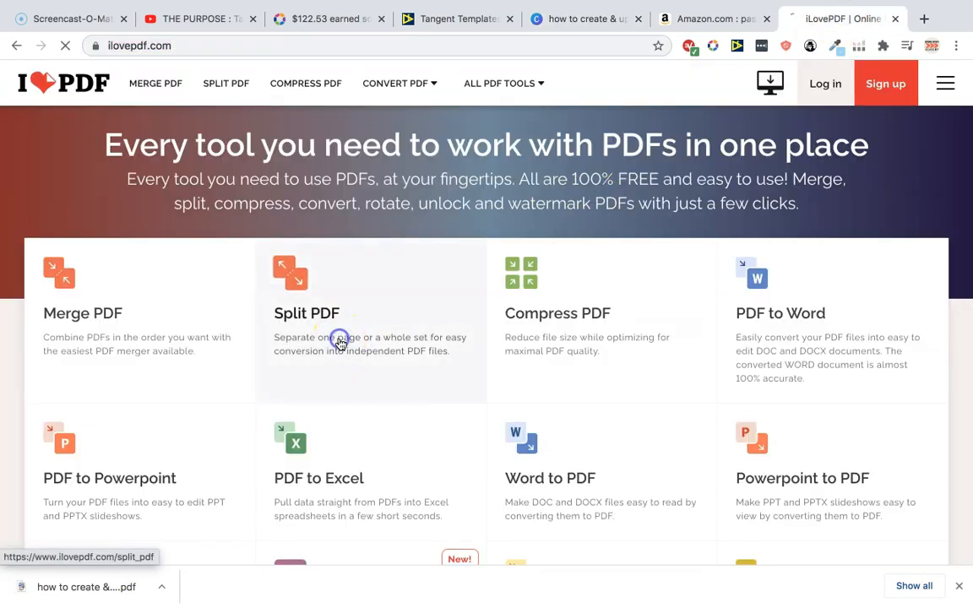
Step: Split the cover PDF with Extract all pages into three one-page PDFs
left_click(337, 341)
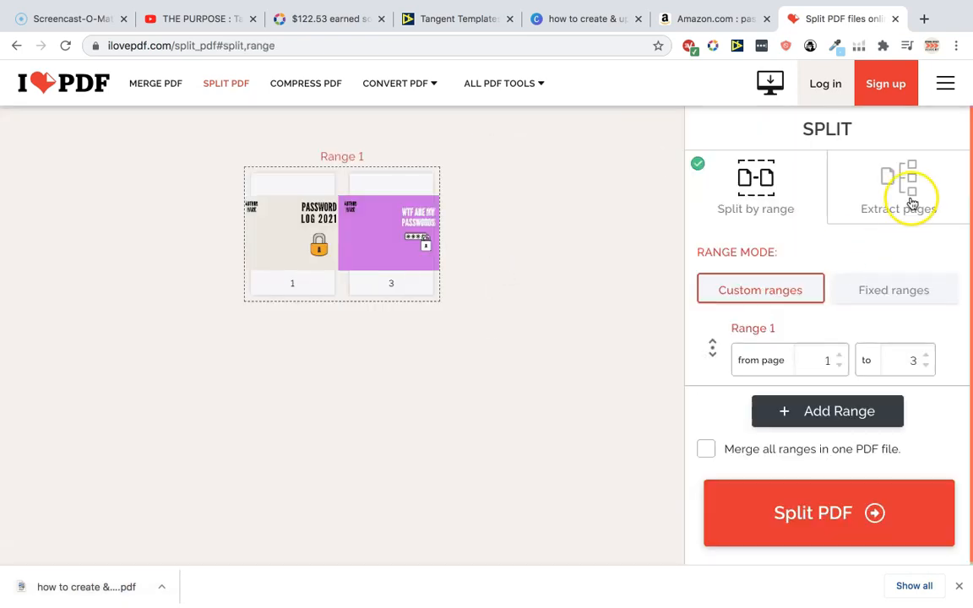
mouse_move(757, 179)
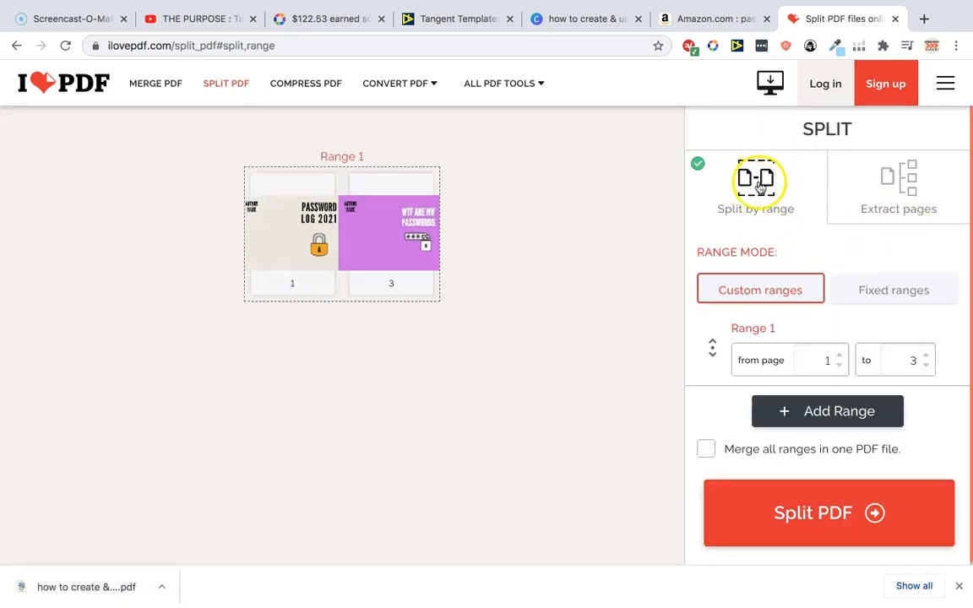
left_click(900, 185)
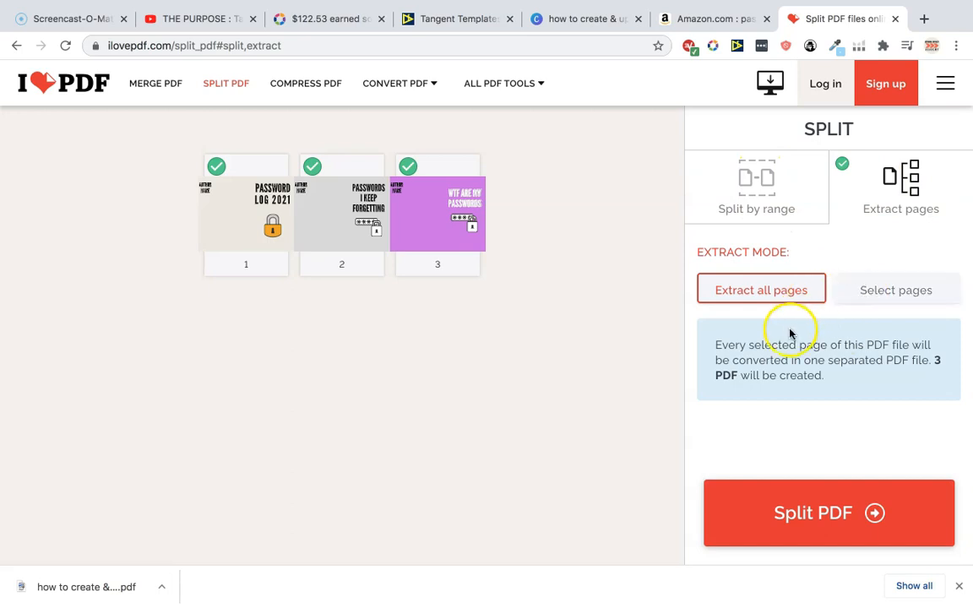
mouse_move(841, 364)
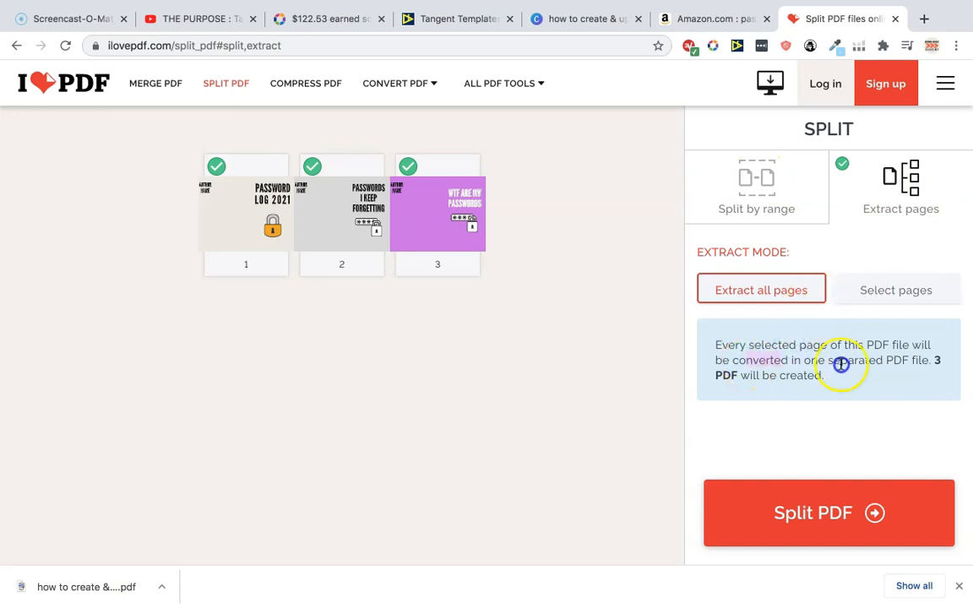
left_click(828, 513)
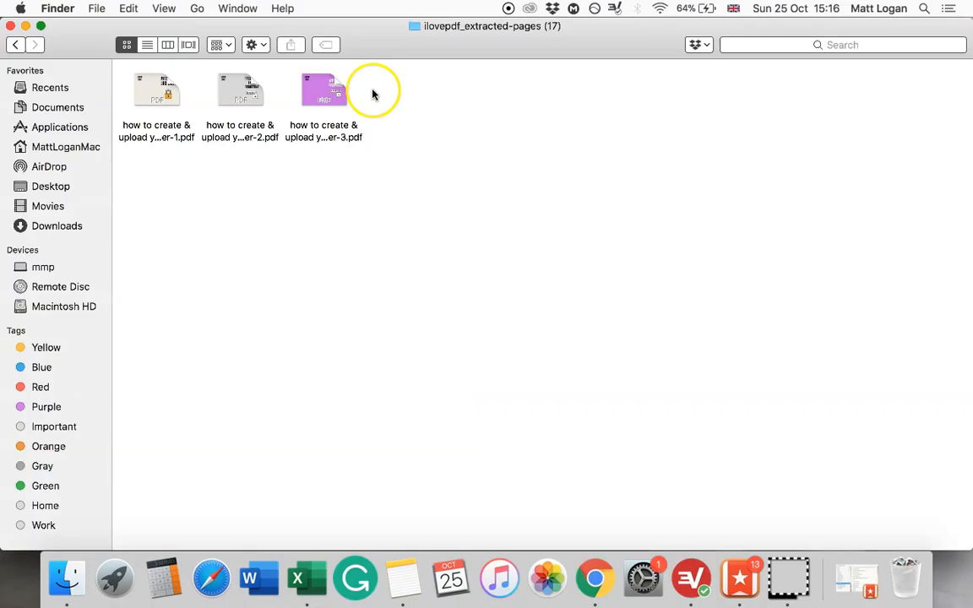
mouse_move(373, 93)
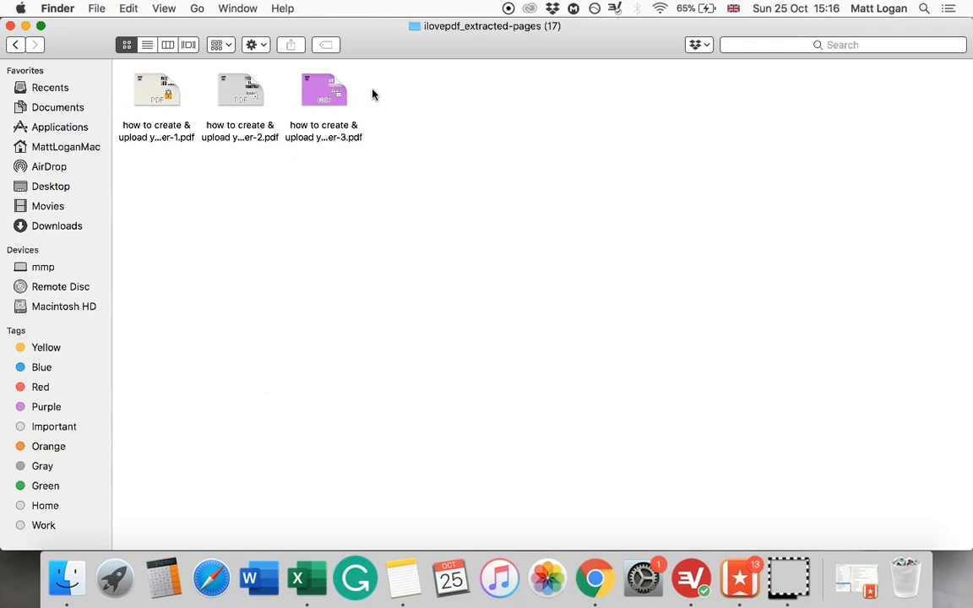
mouse_move(409, 104)
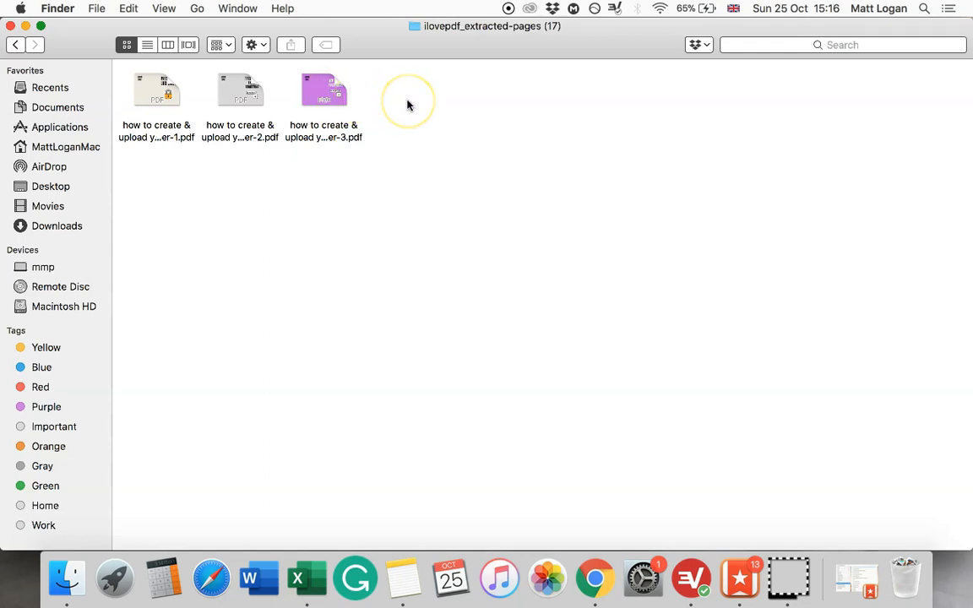
mouse_move(408, 104)
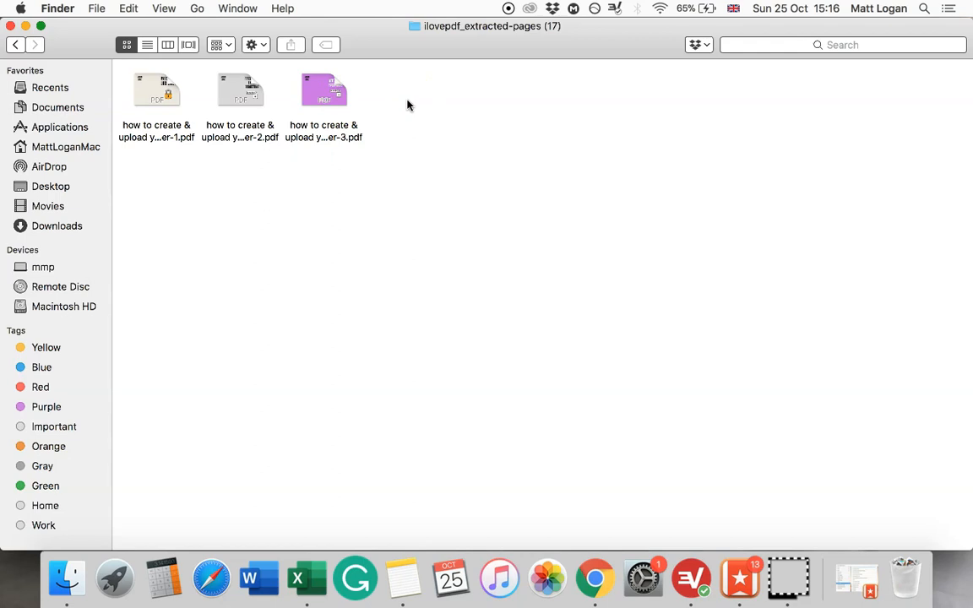